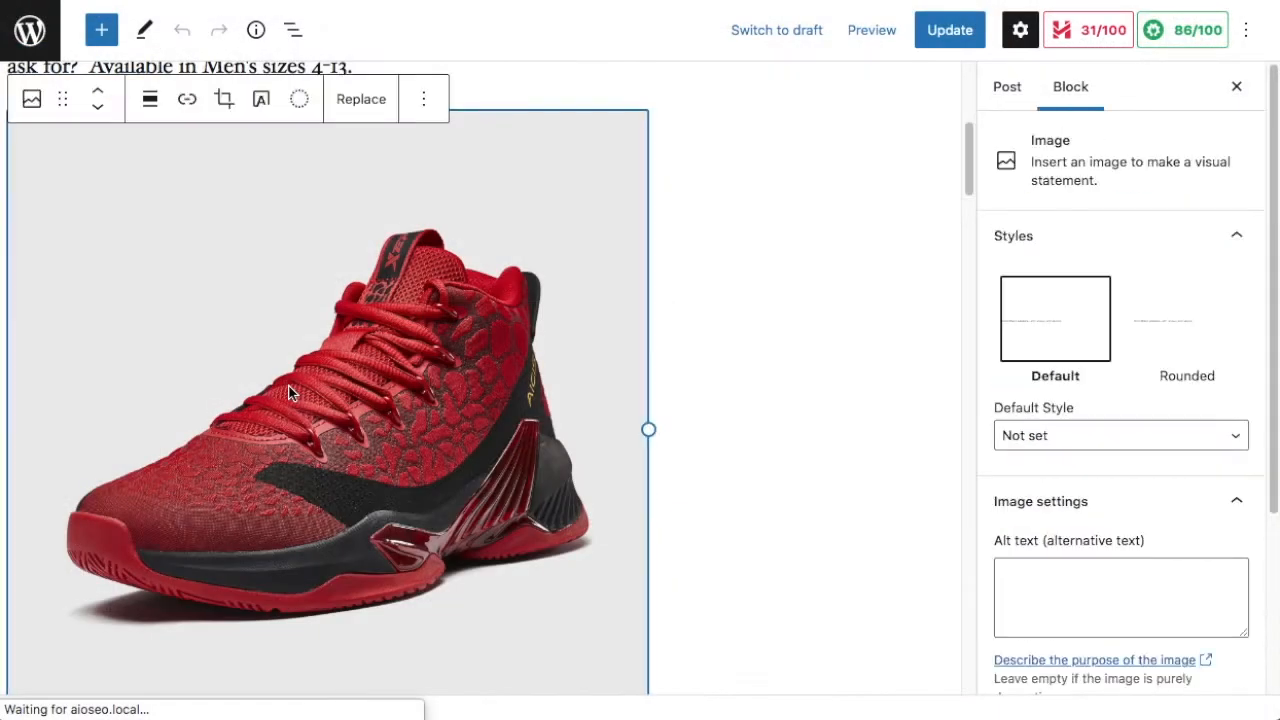
Step: Exit the basketball shoe post editor to the WordPress admin Dashboard
click(1120, 600)
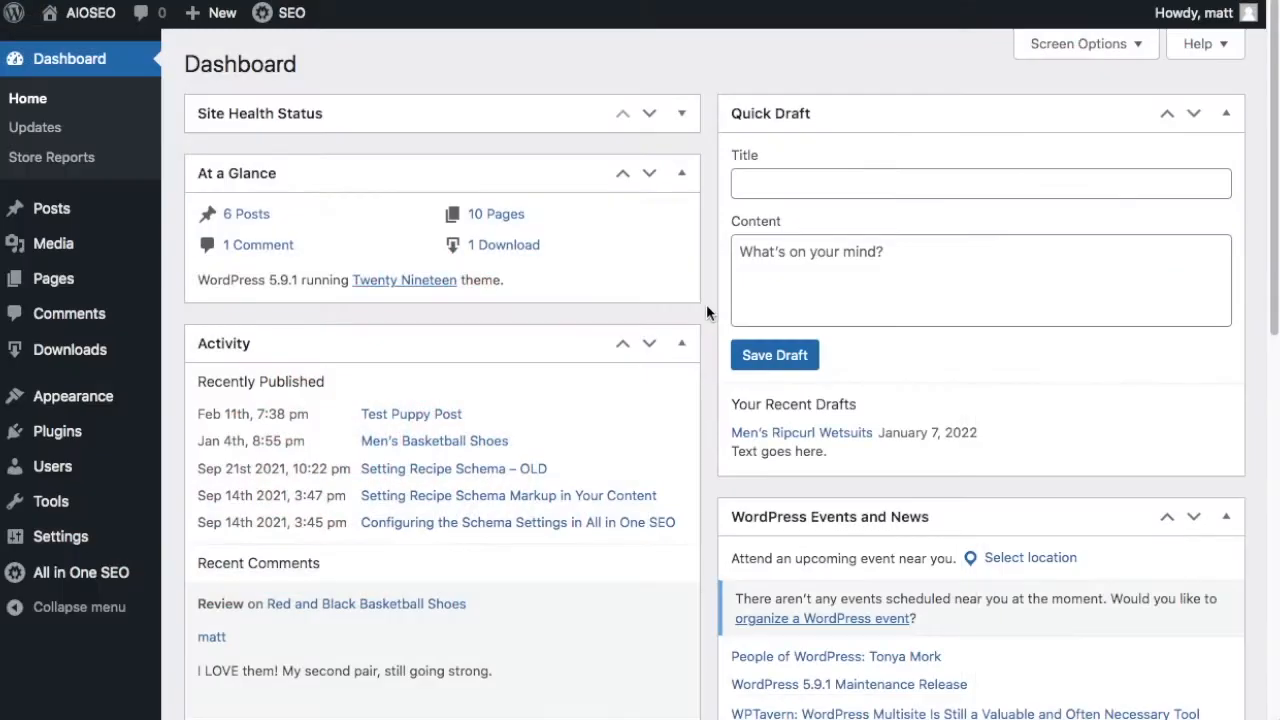
mouse_move(662, 338)
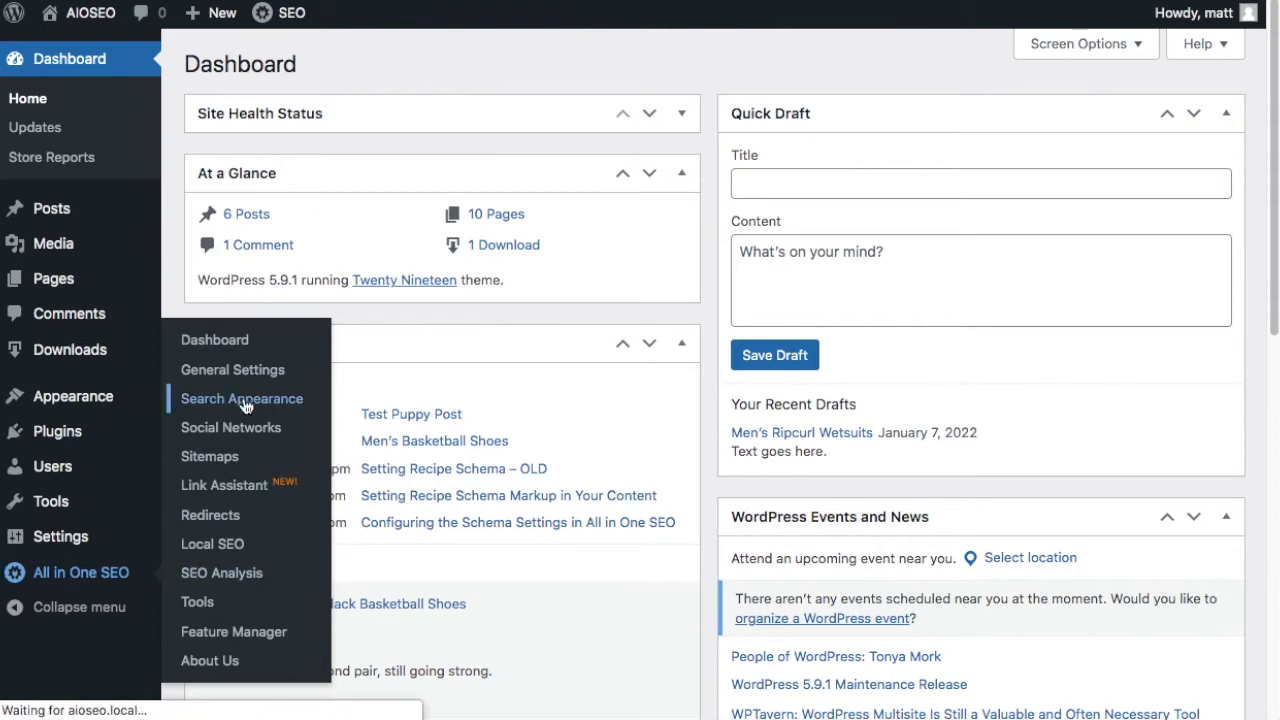
Step: Open AIOSEO Search Appearance's Image SEO tab and scroll to the activation prompt
click(241, 398)
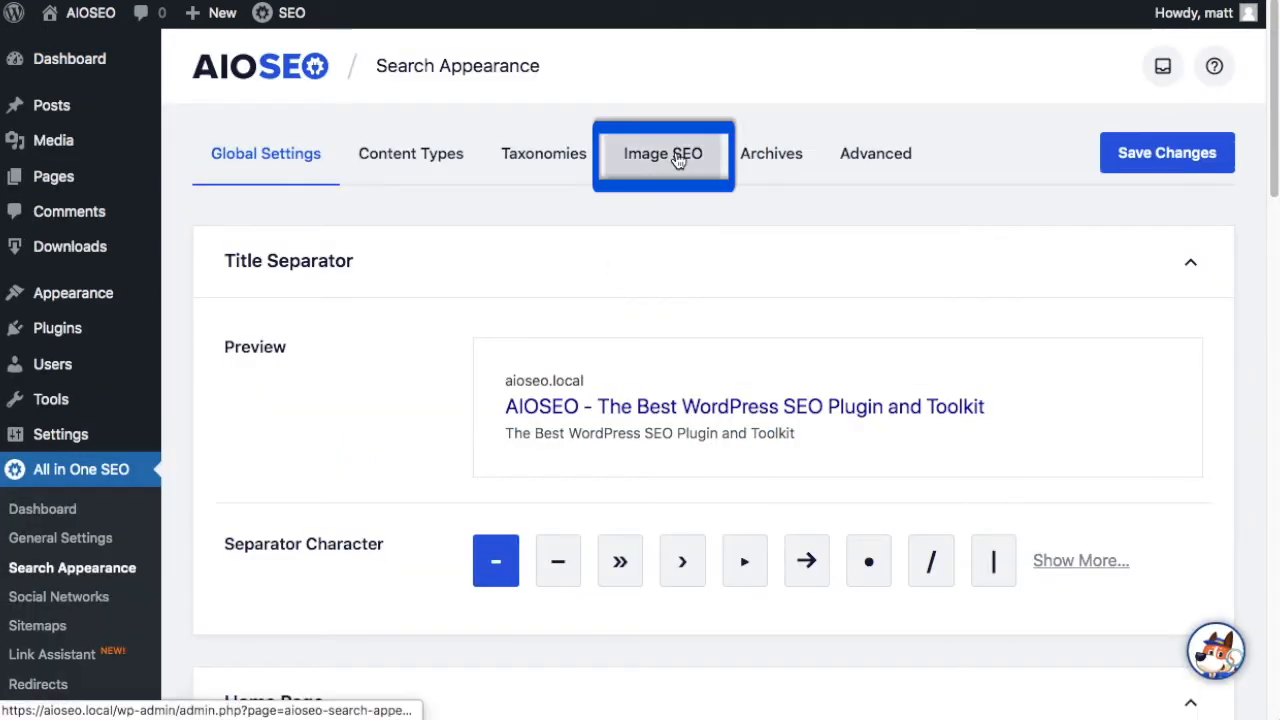
click(662, 153)
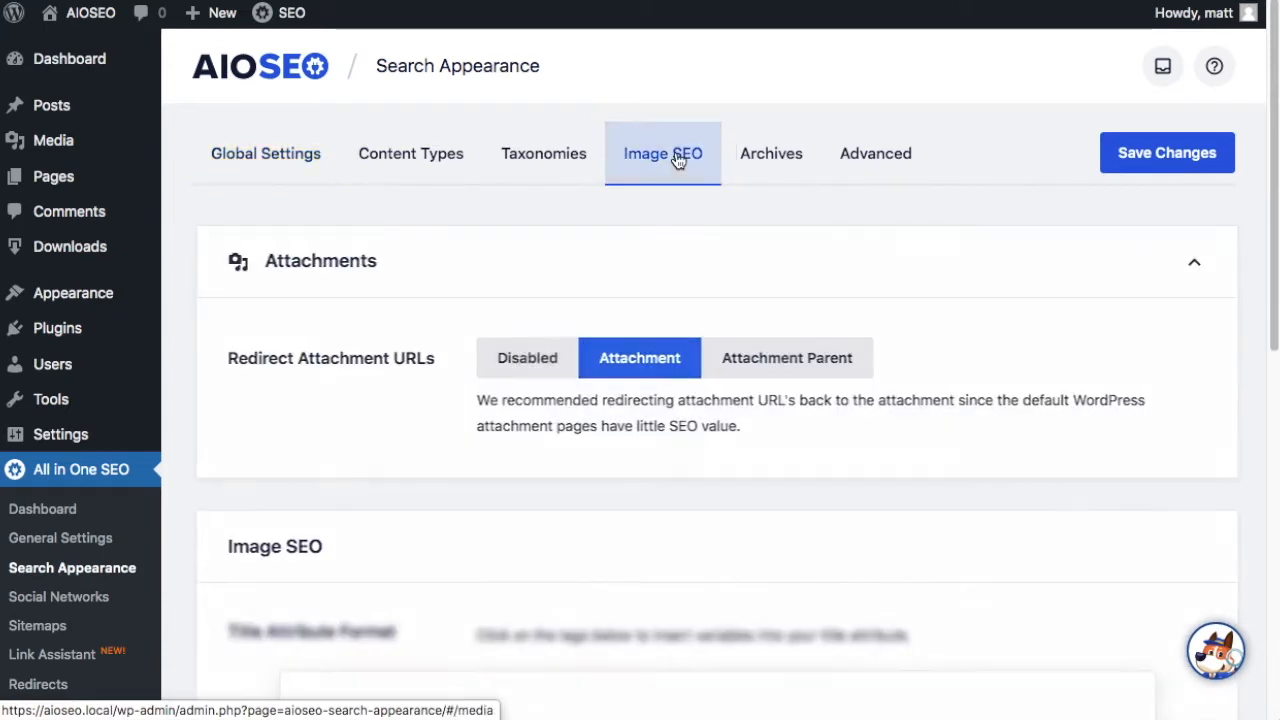
scroll(down, 3)
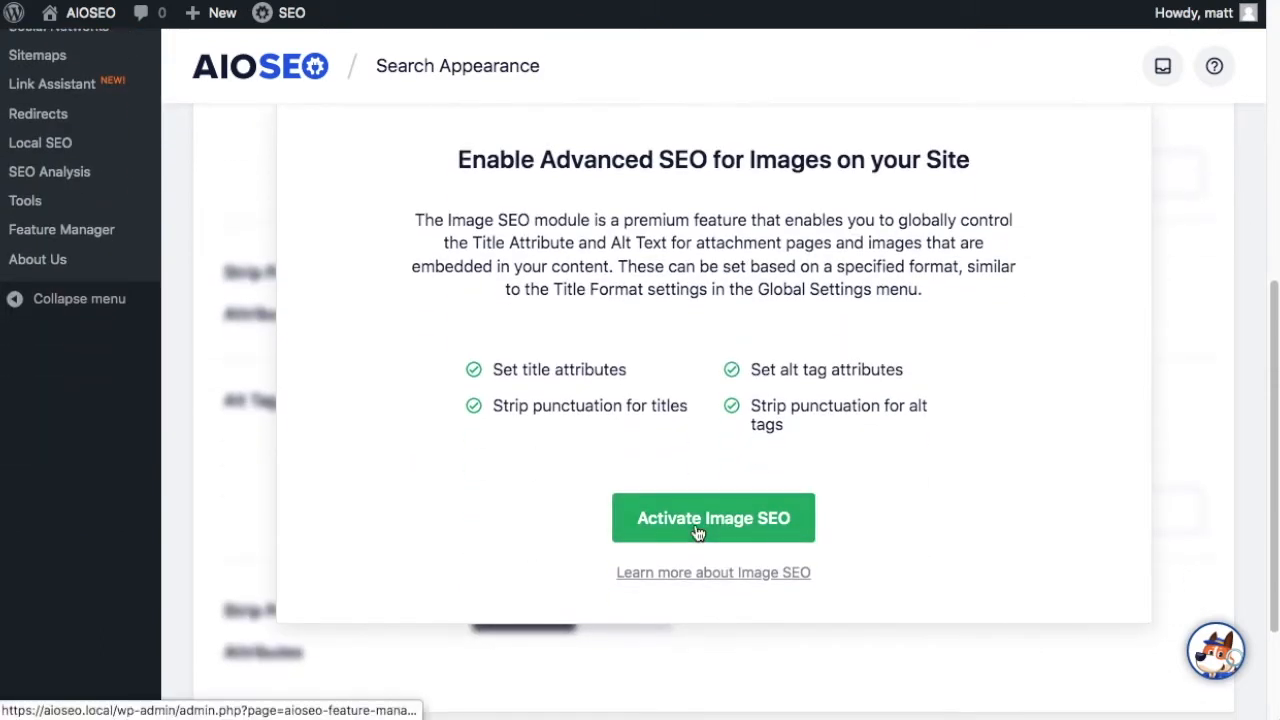
Step: Activate the premium Image SEO module with the green Activate Image SEO button
click(713, 518)
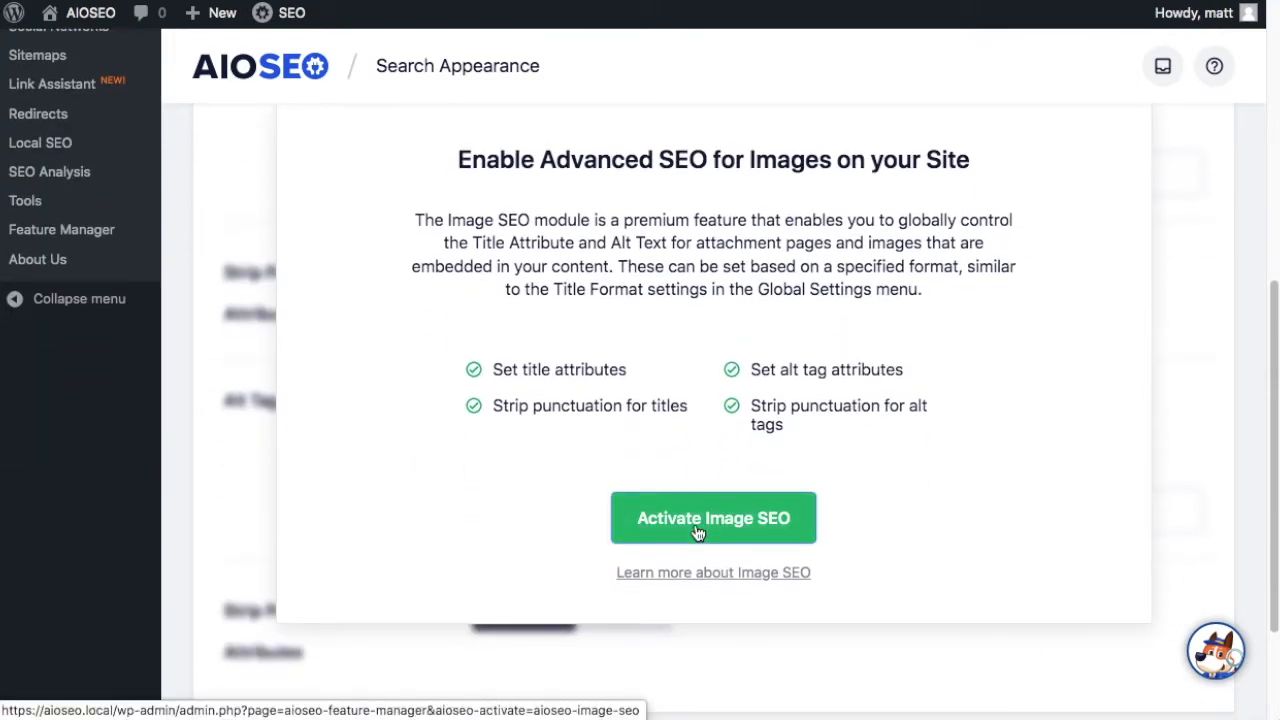
click(713, 517)
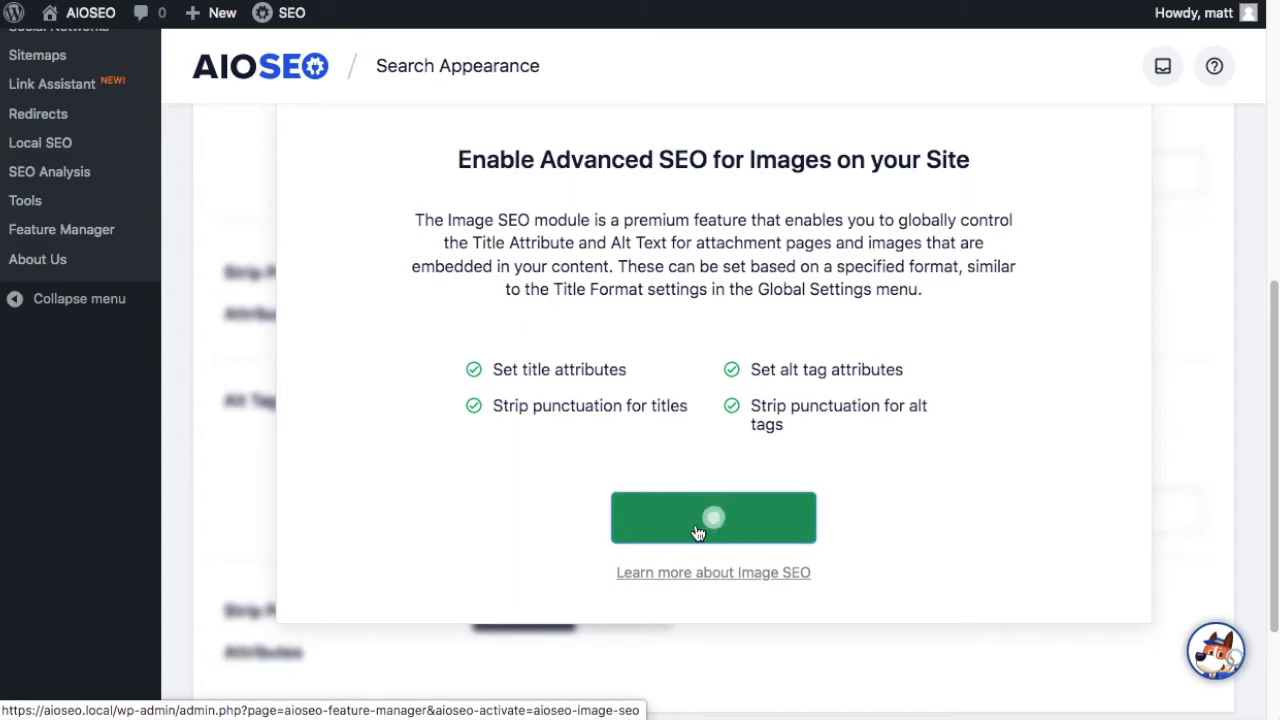
click(713, 517)
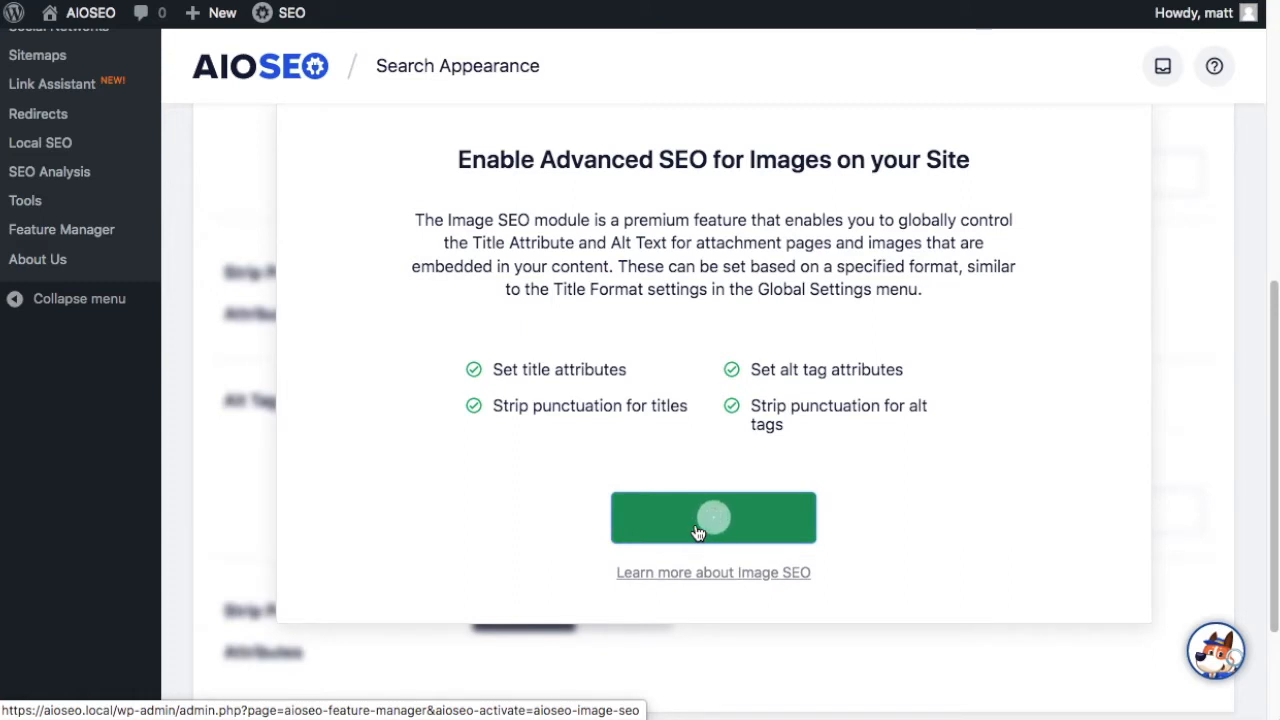
click(713, 517)
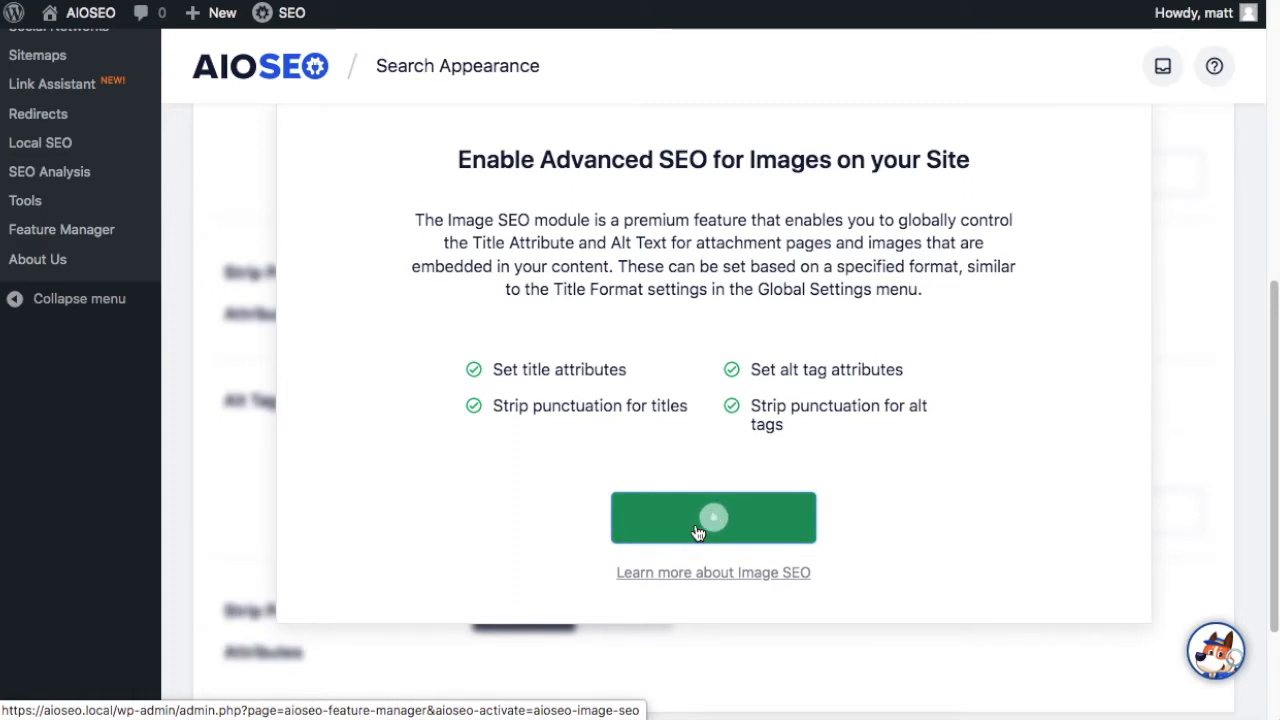
click(713, 517)
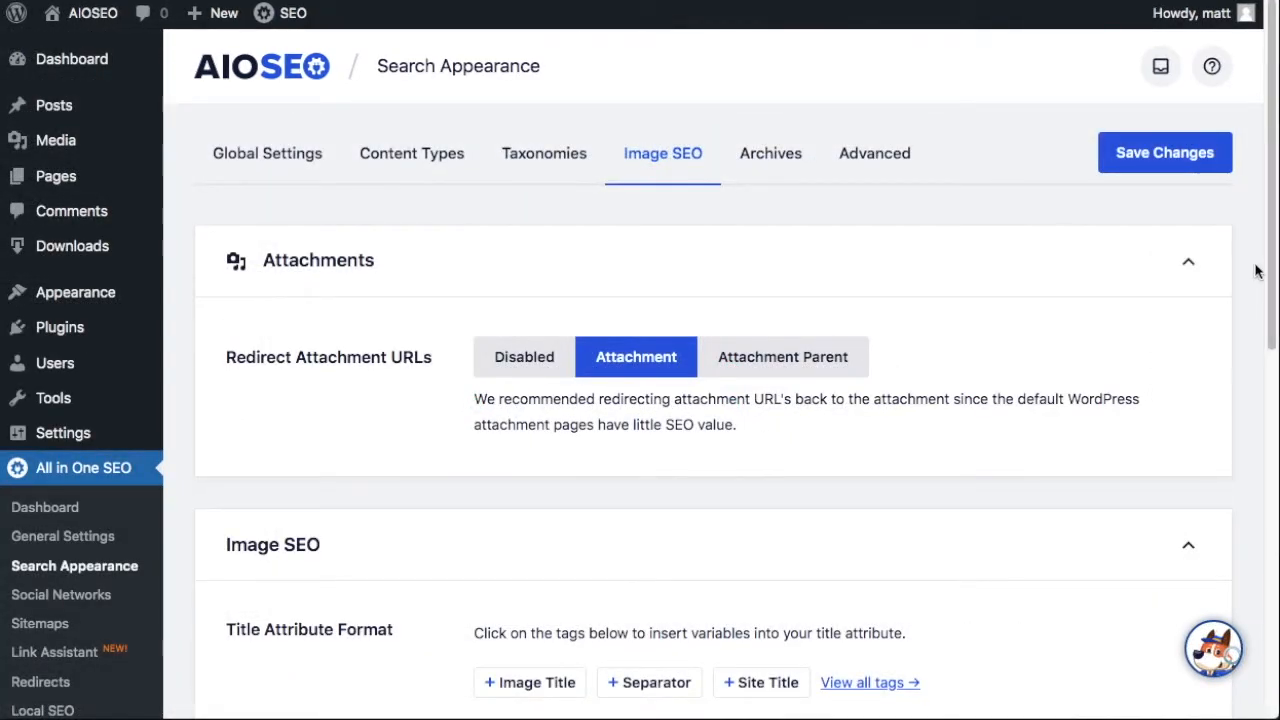
mouse_move(390, 258)
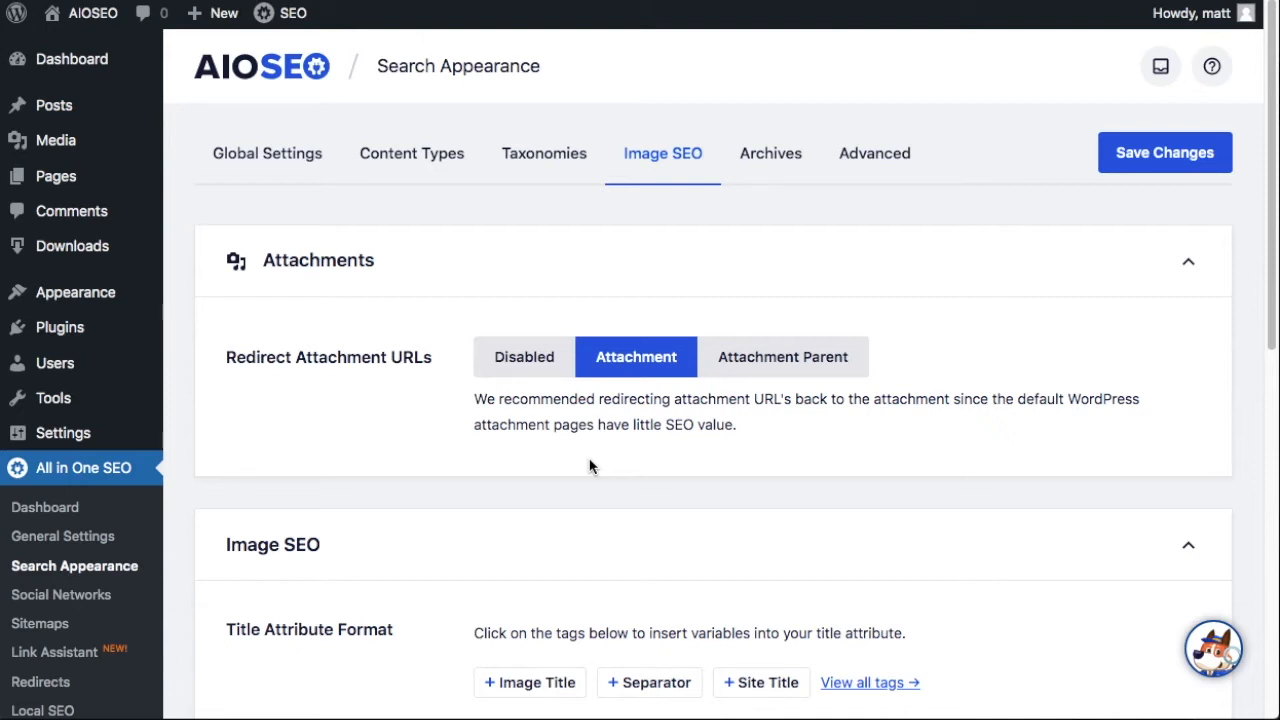
mouse_move(636, 357)
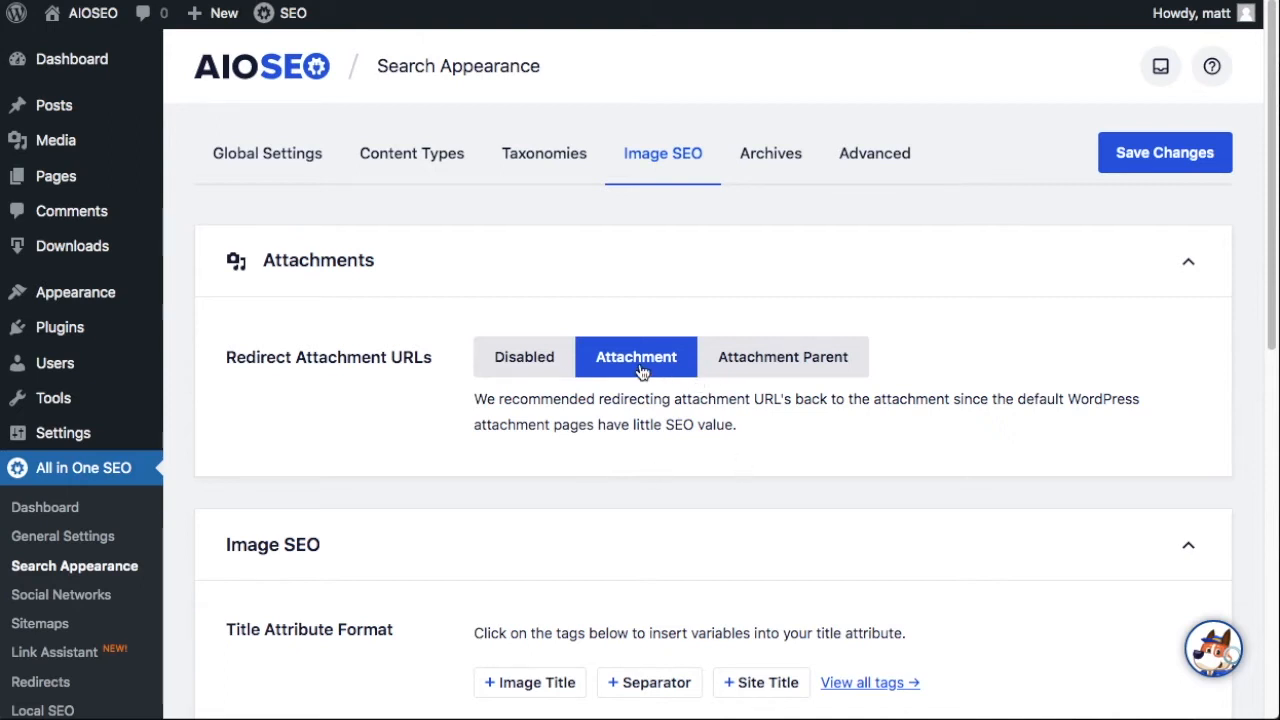
click(524, 357)
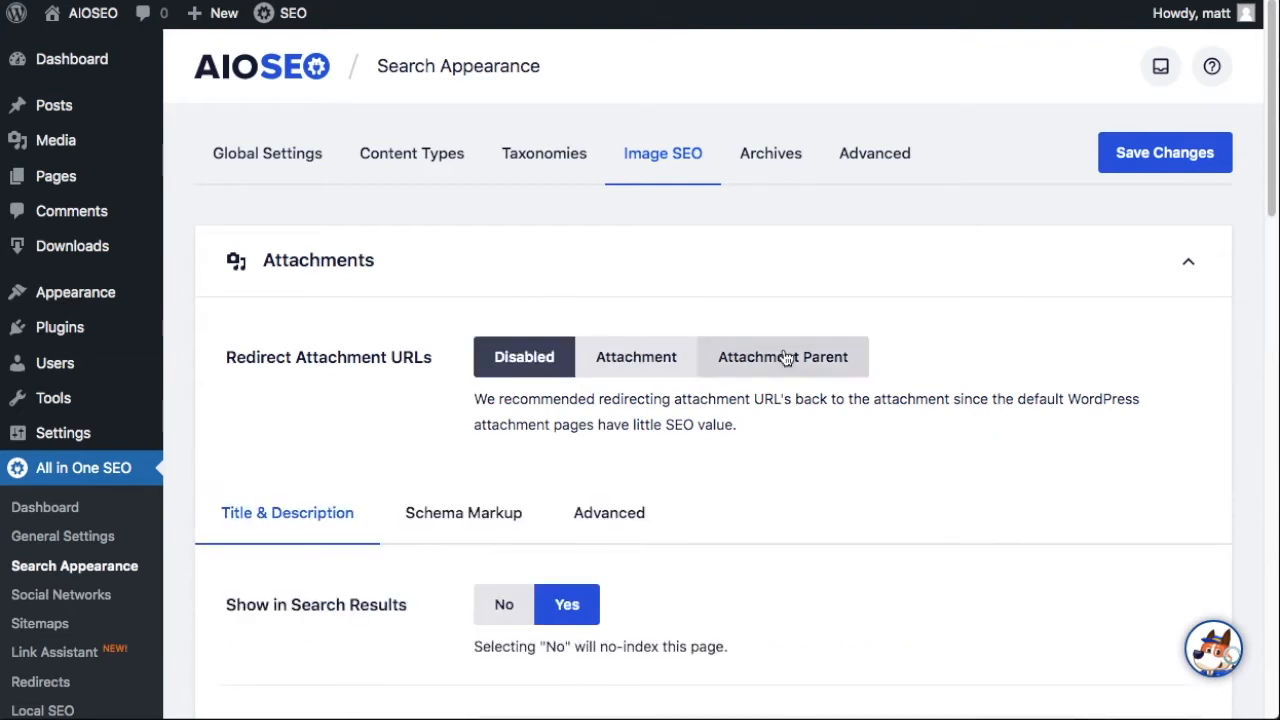
click(783, 357)
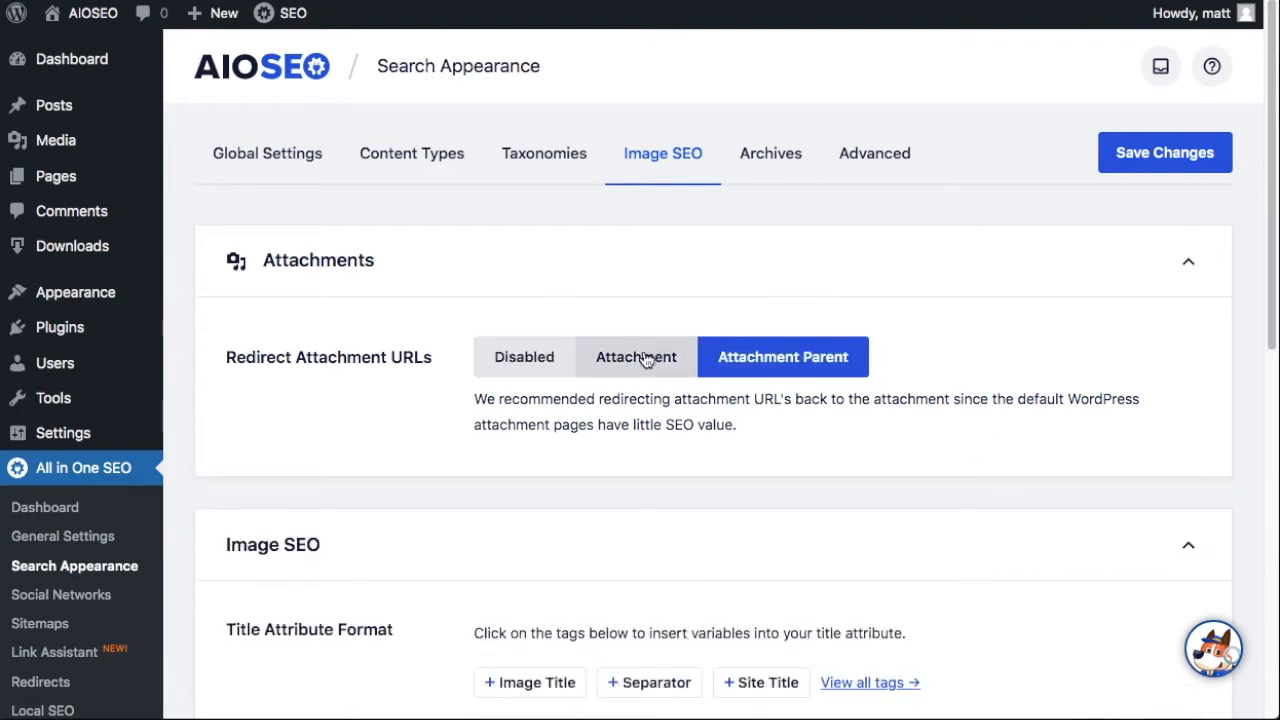
click(636, 357)
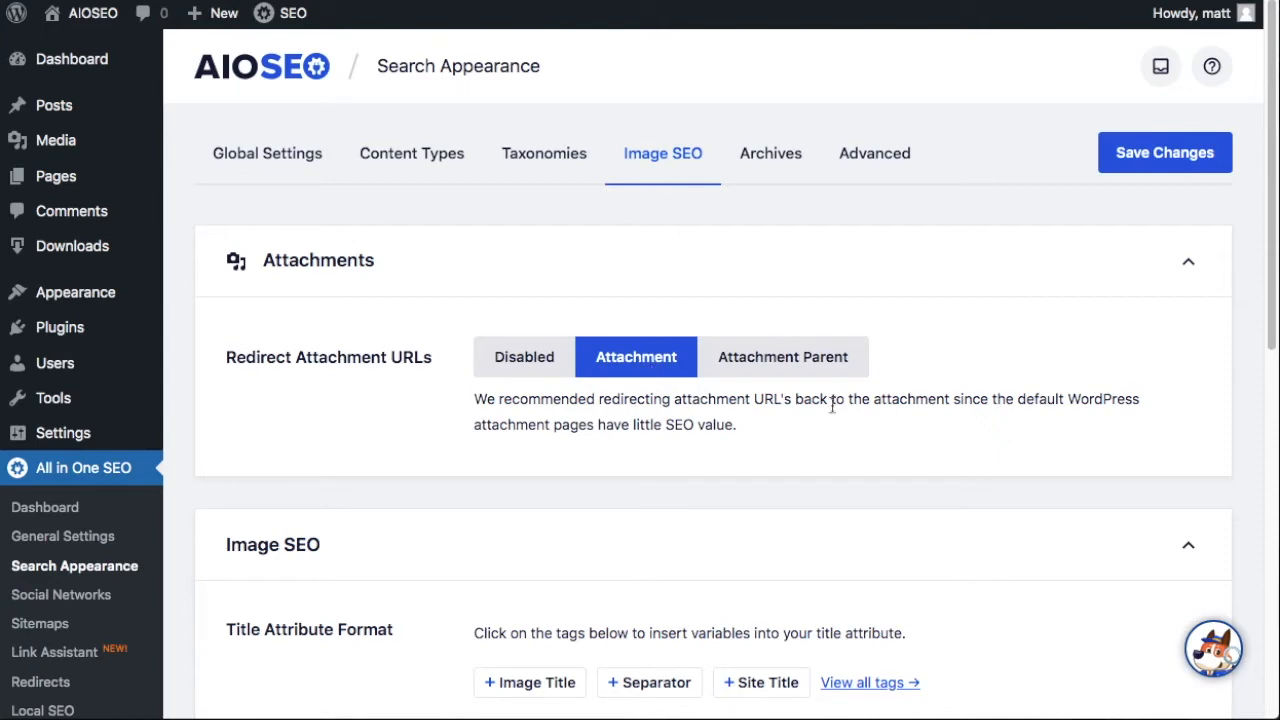
scroll(down, 3)
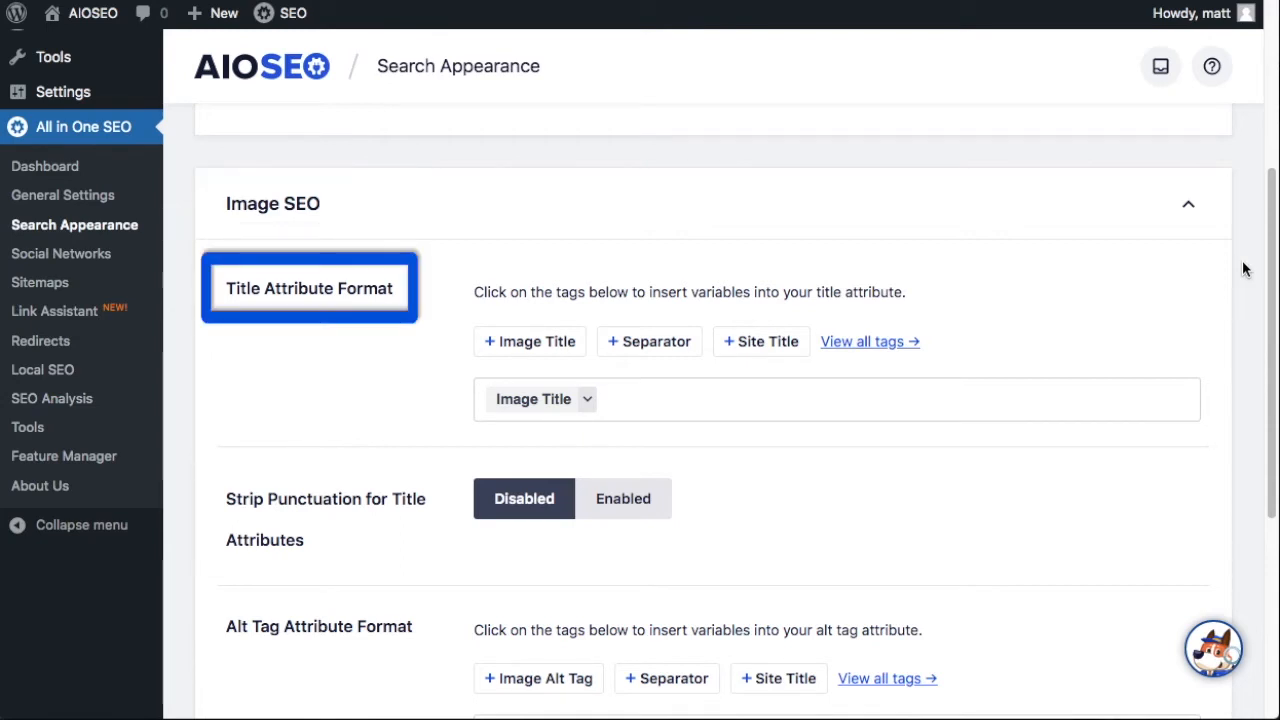
Step: Add Separator and Site Title tags after Image Title in Title Attribute Format
scroll(down, 3)
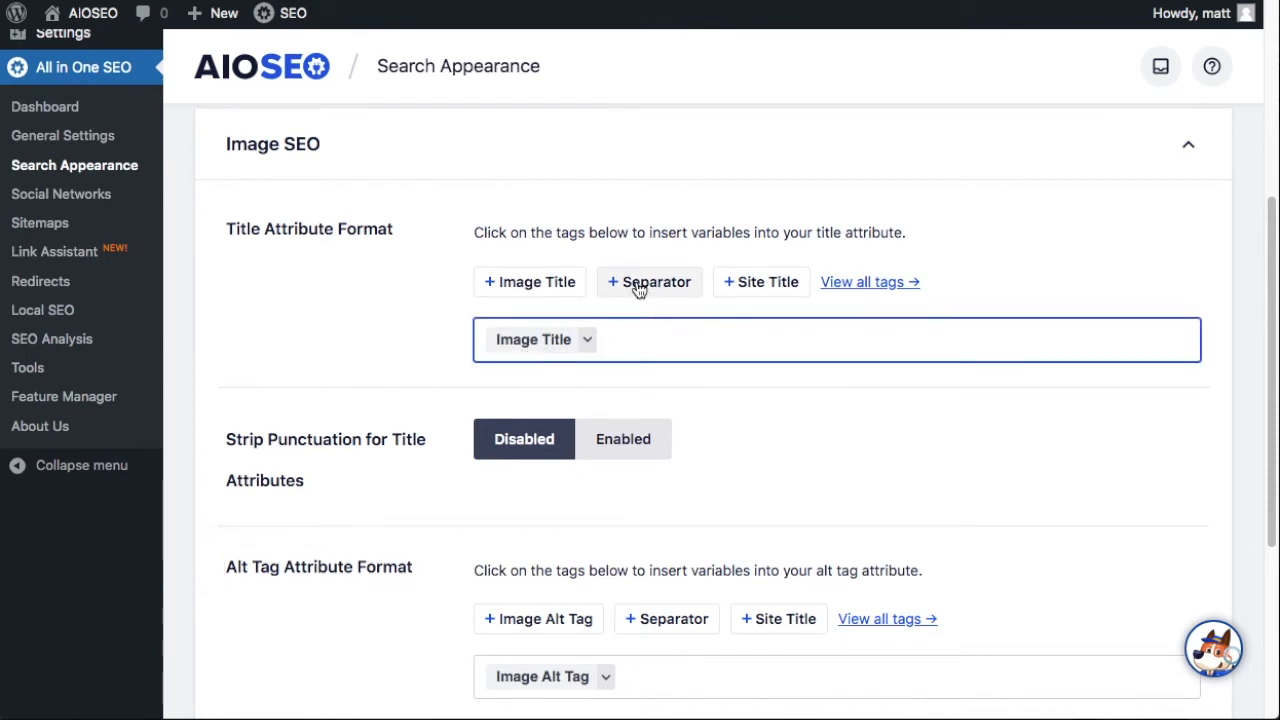
click(649, 281)
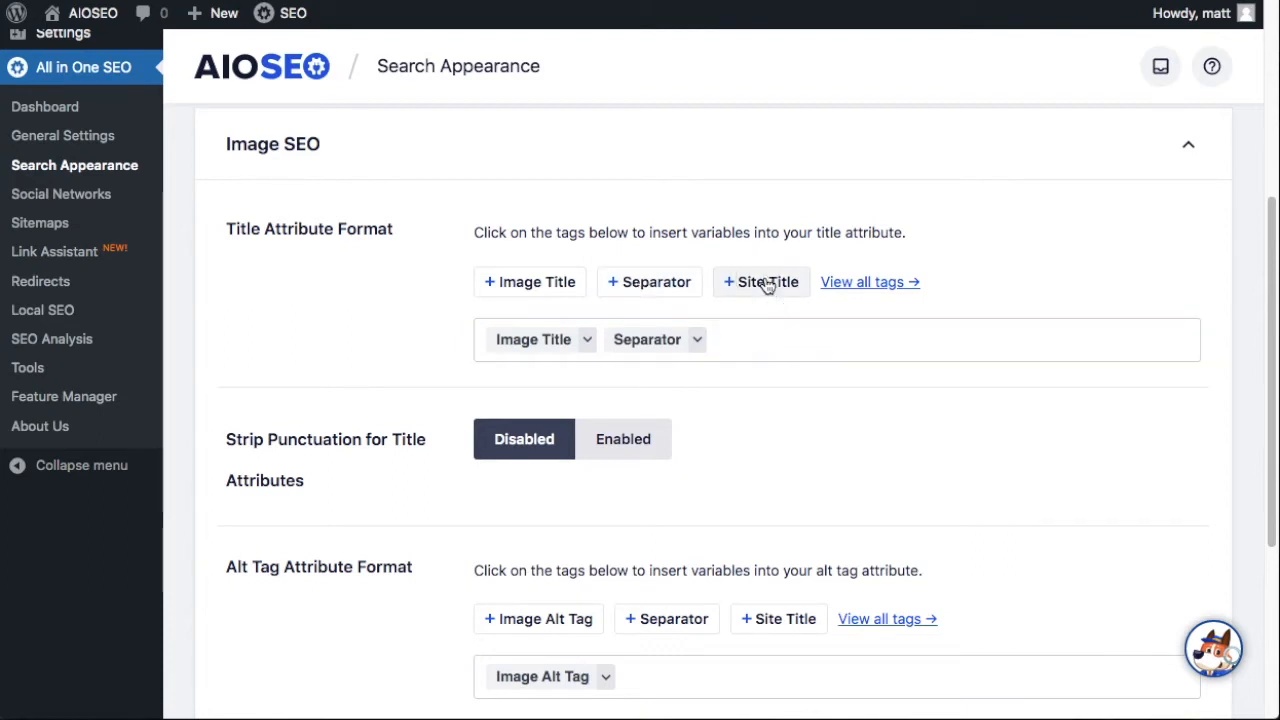
click(761, 281)
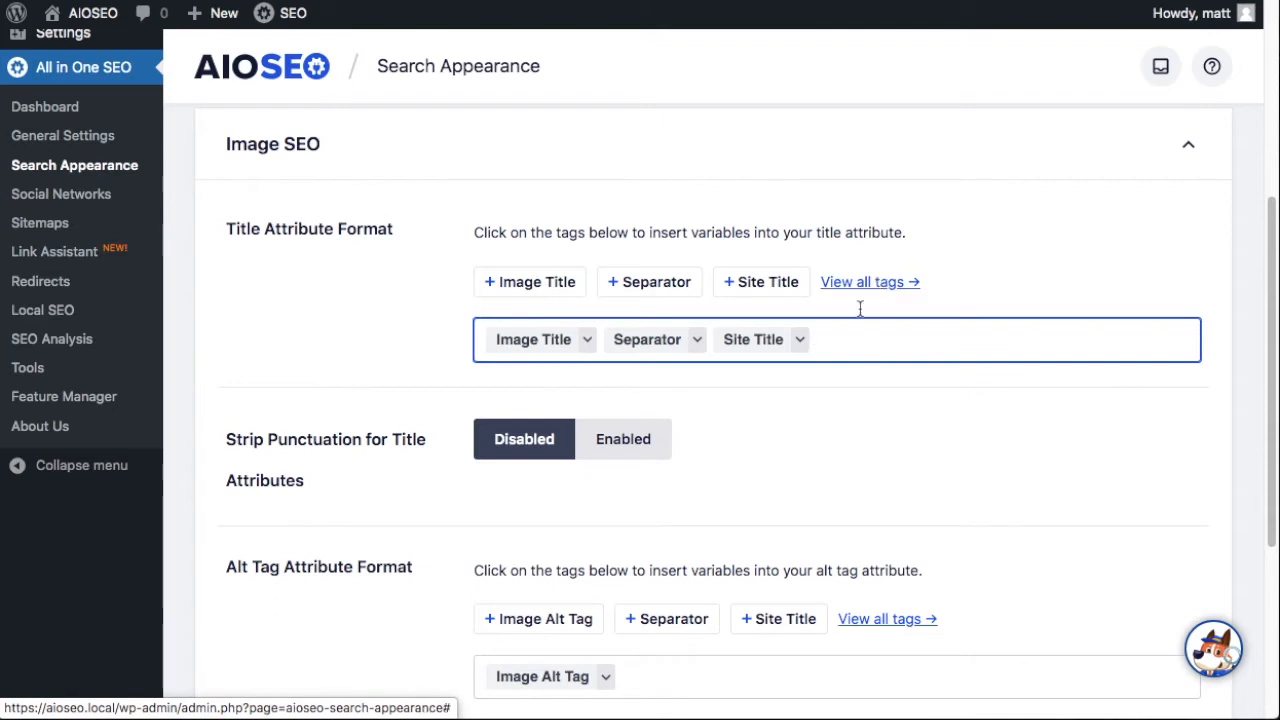
click(760, 339)
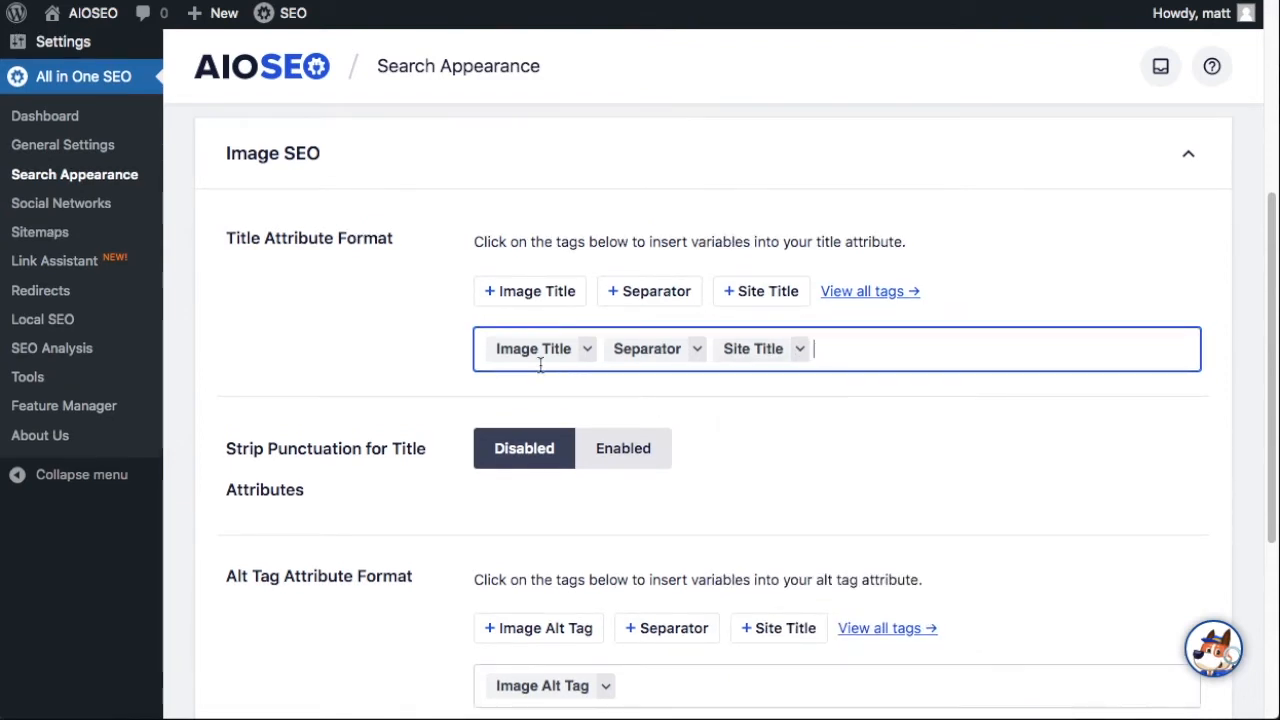
mouse_move(545, 390)
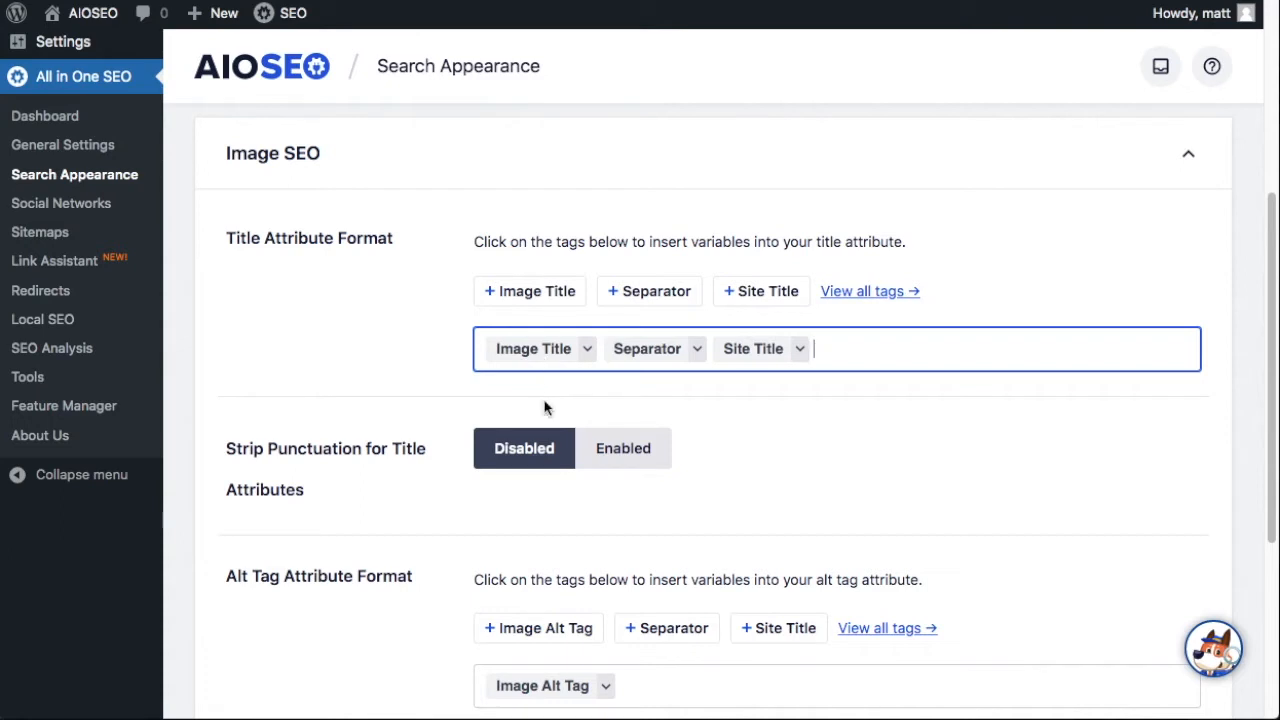
mouse_move(786, 357)
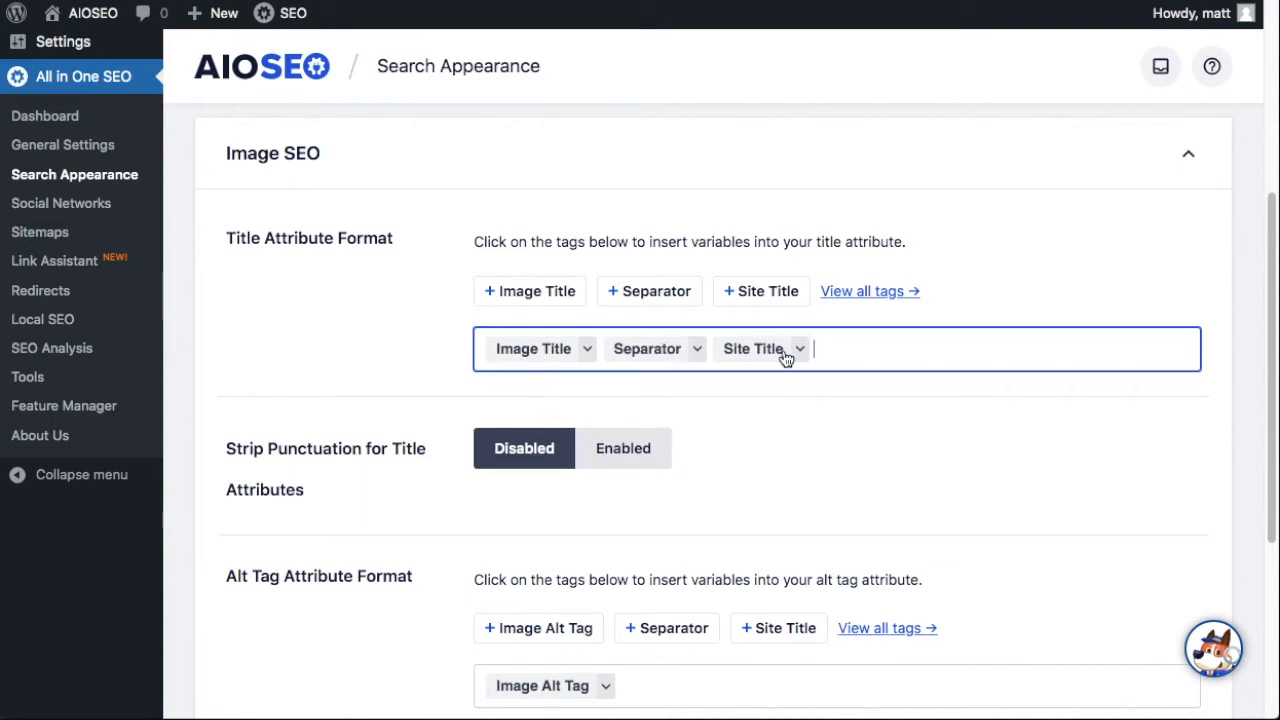
scroll(down, 3)
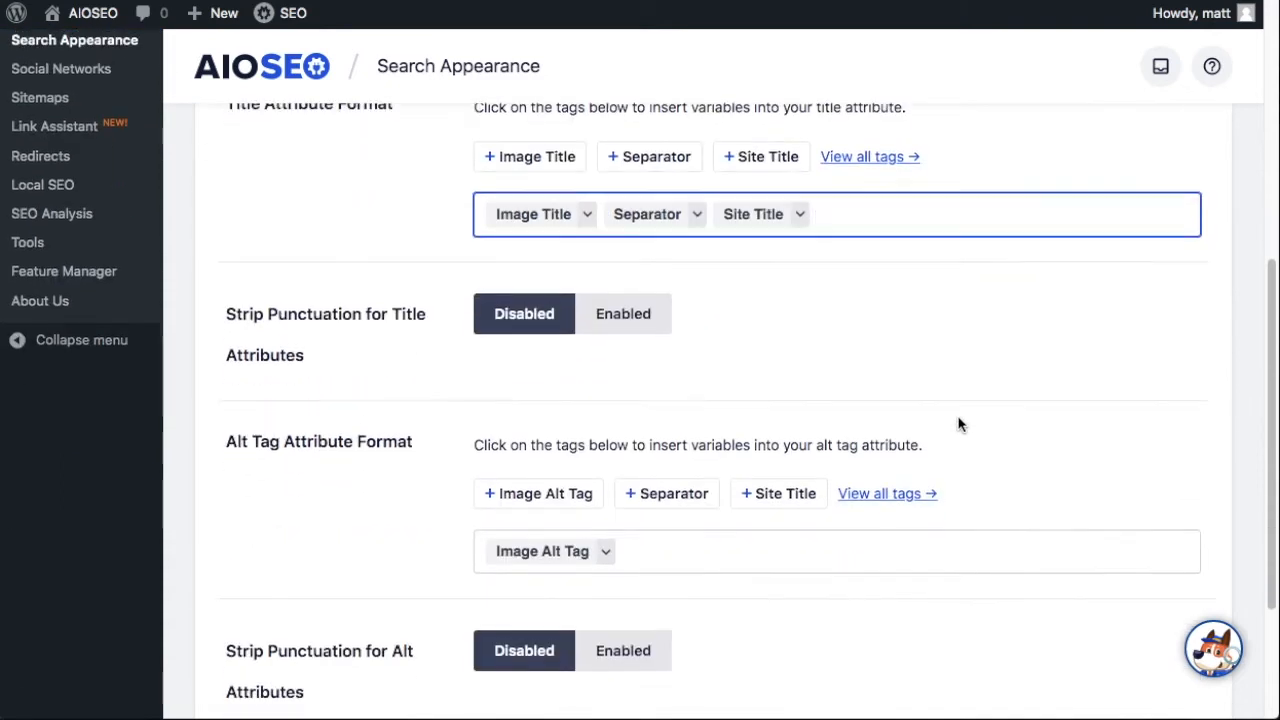
scroll(down, 3)
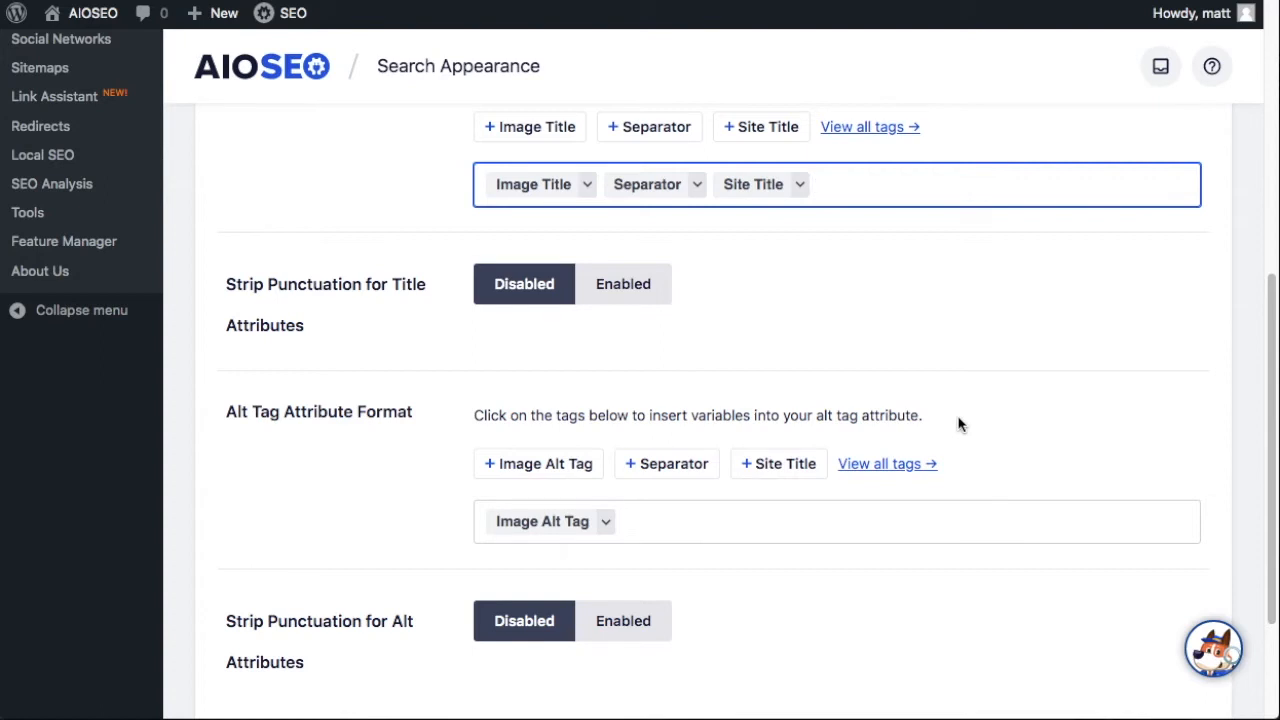
click(623, 284)
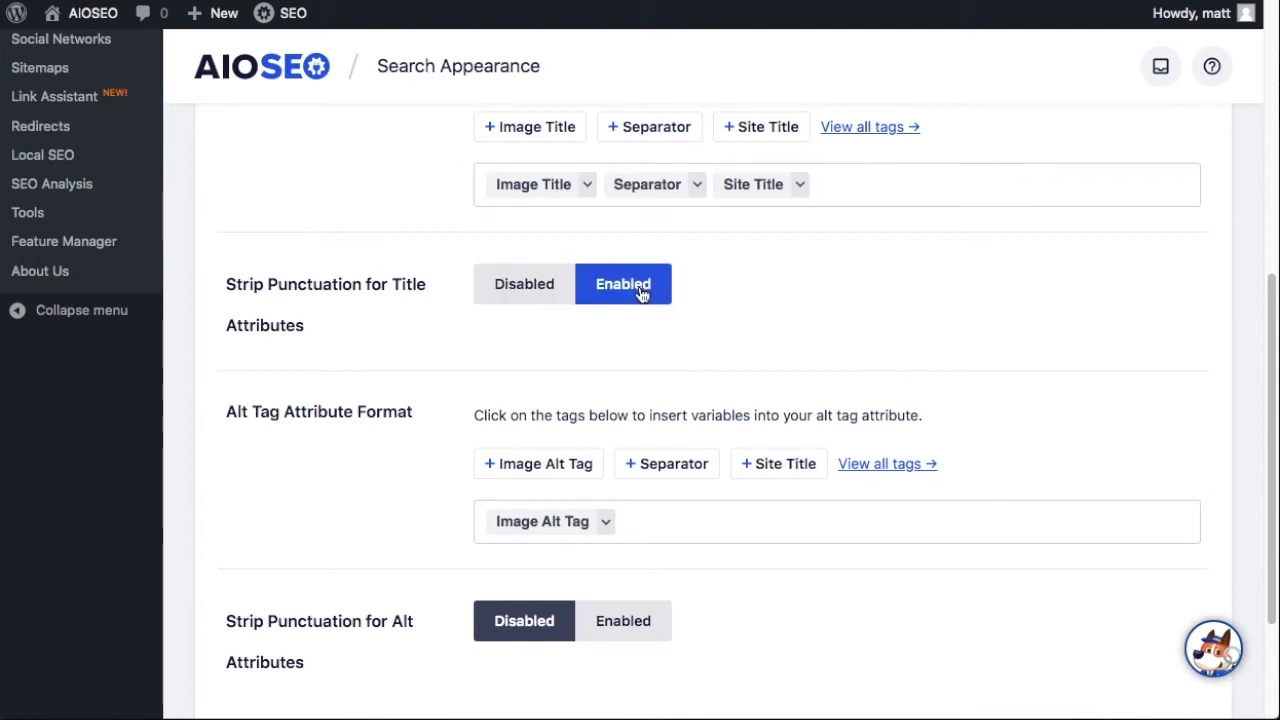
click(524, 283)
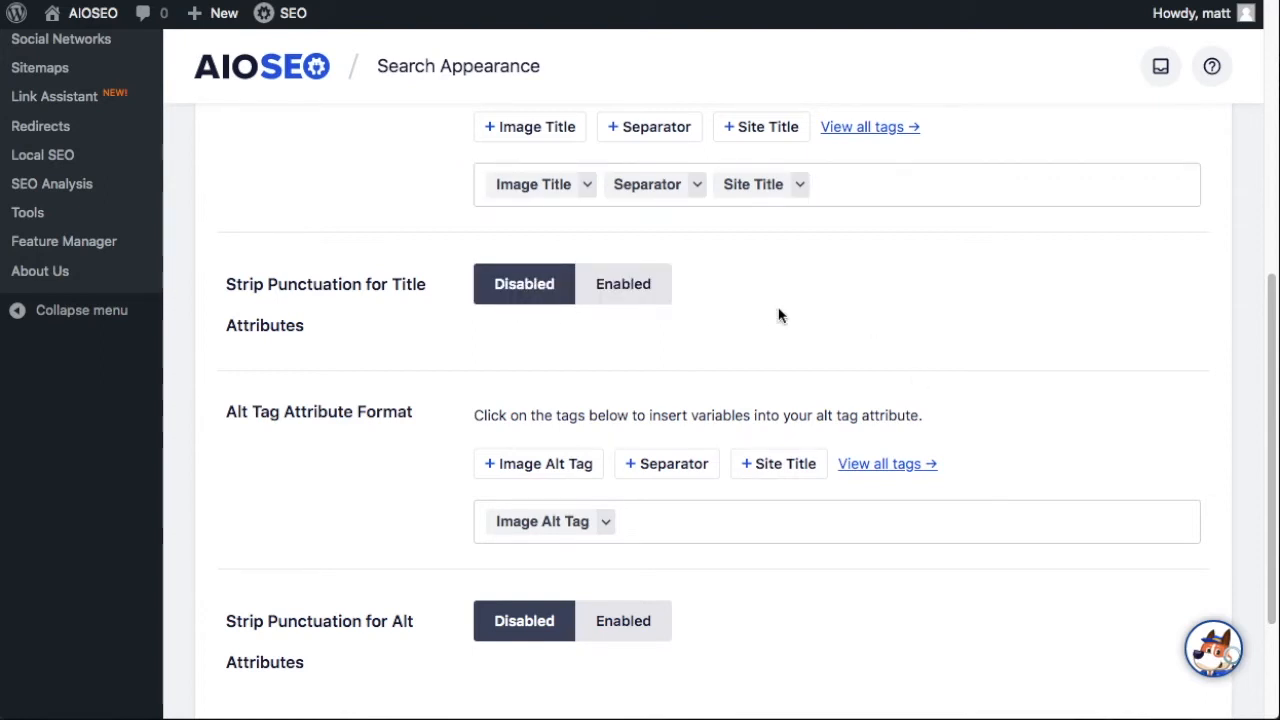
scroll(down, 3)
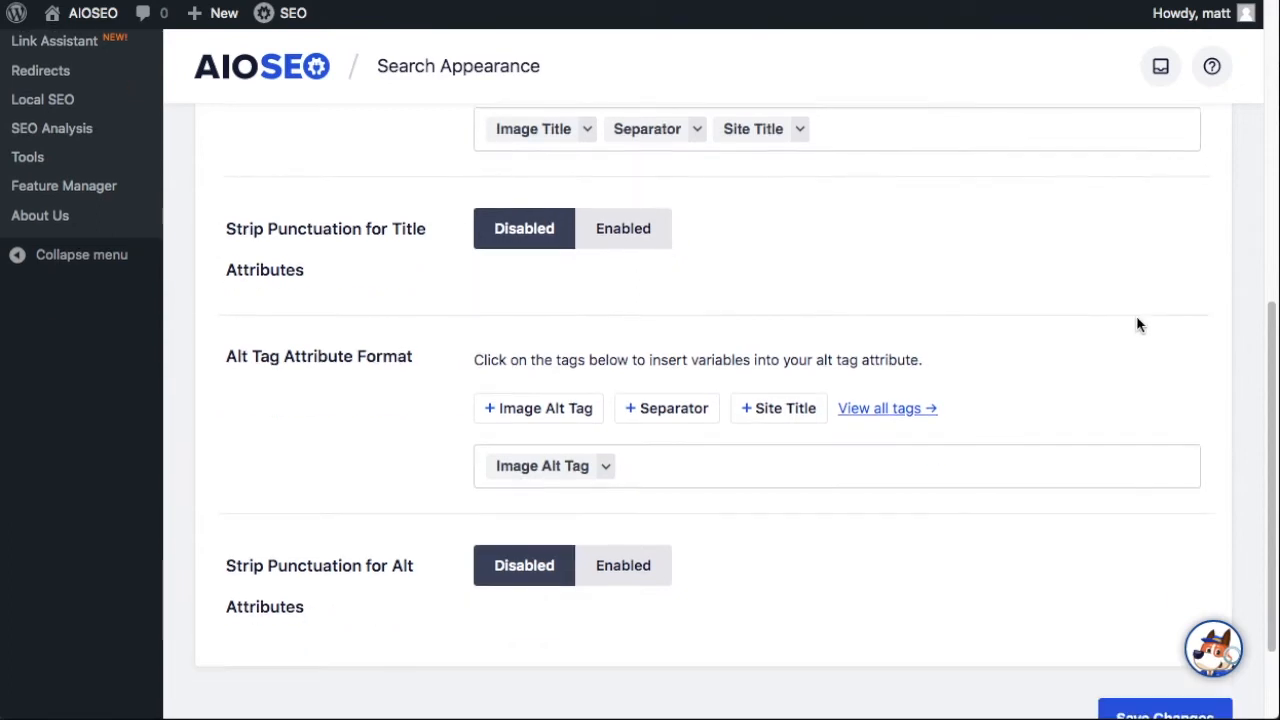
Step: Insert the Image Title tag as alt format, enable alt punctuation stripping, and save
scroll(down, 3)
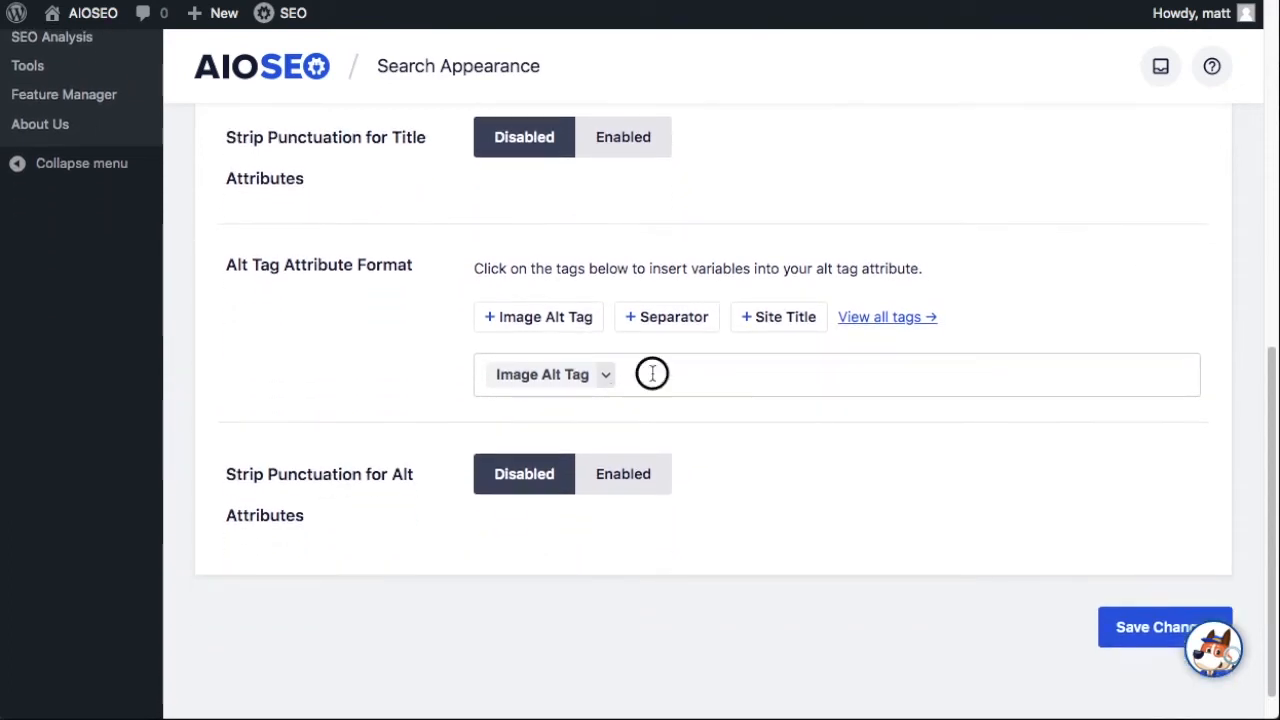
click(651, 373)
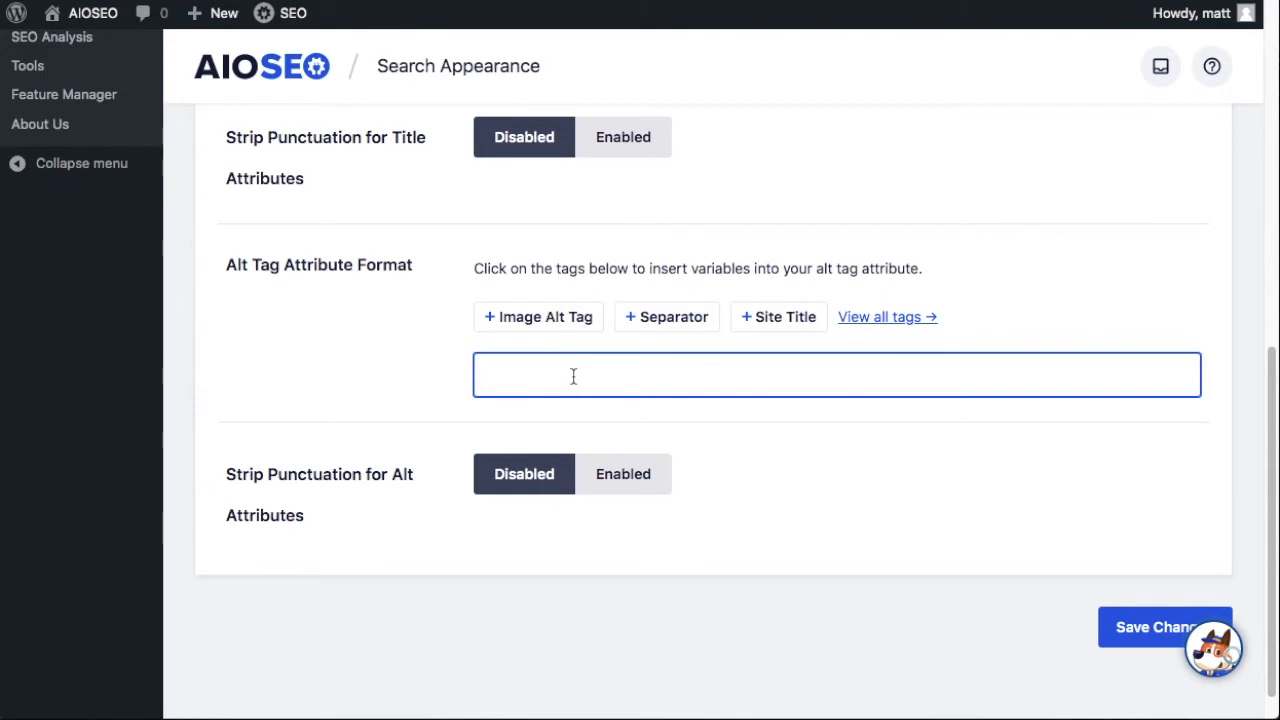
text(#)
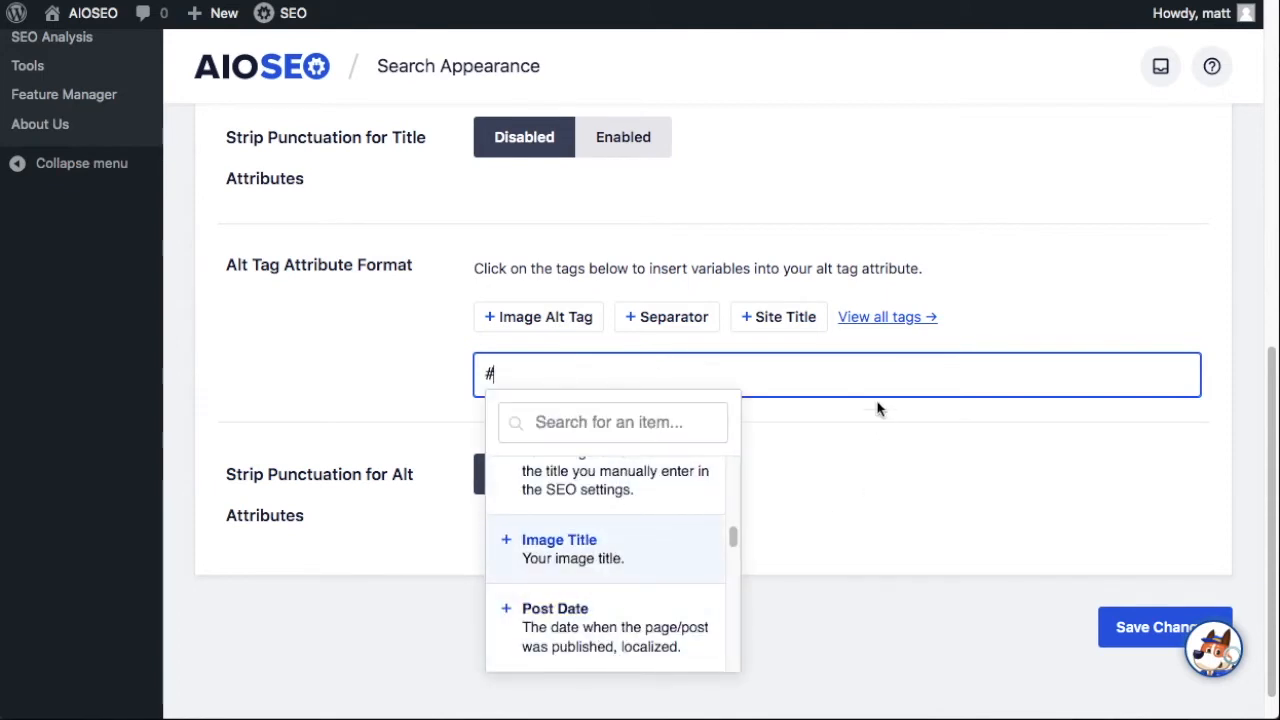
mouse_move(730, 537)
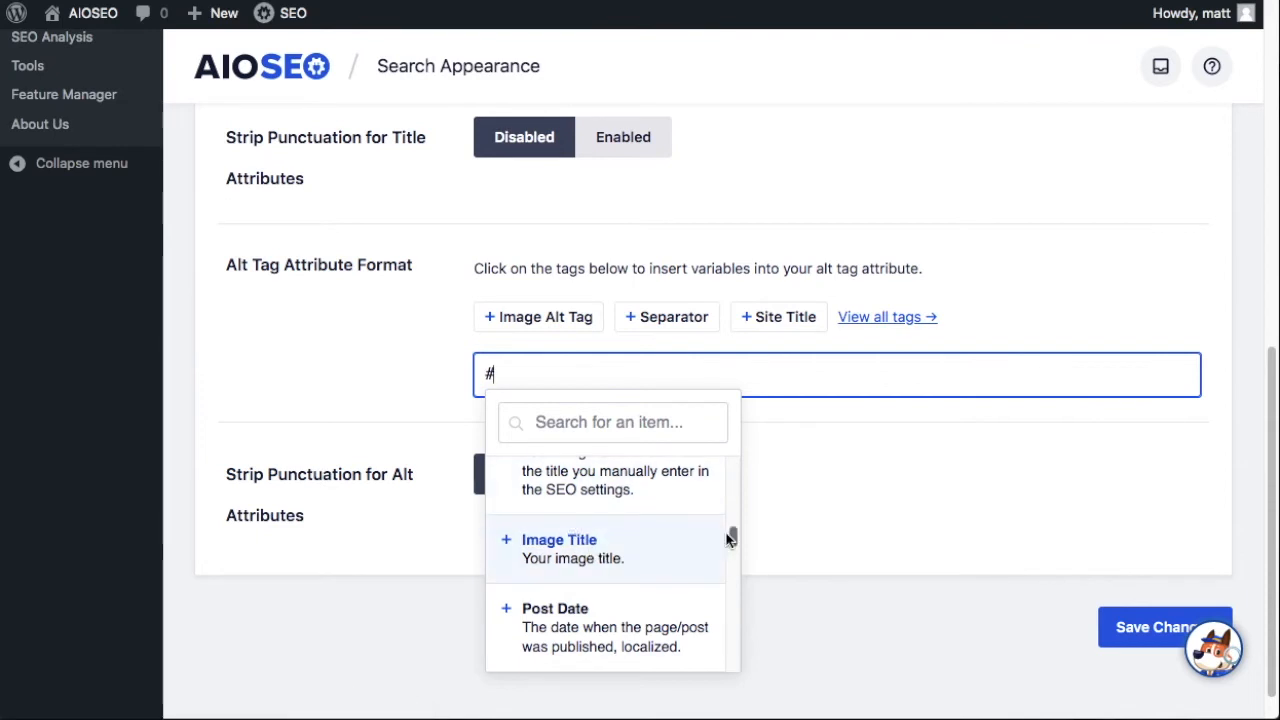
click(559, 540)
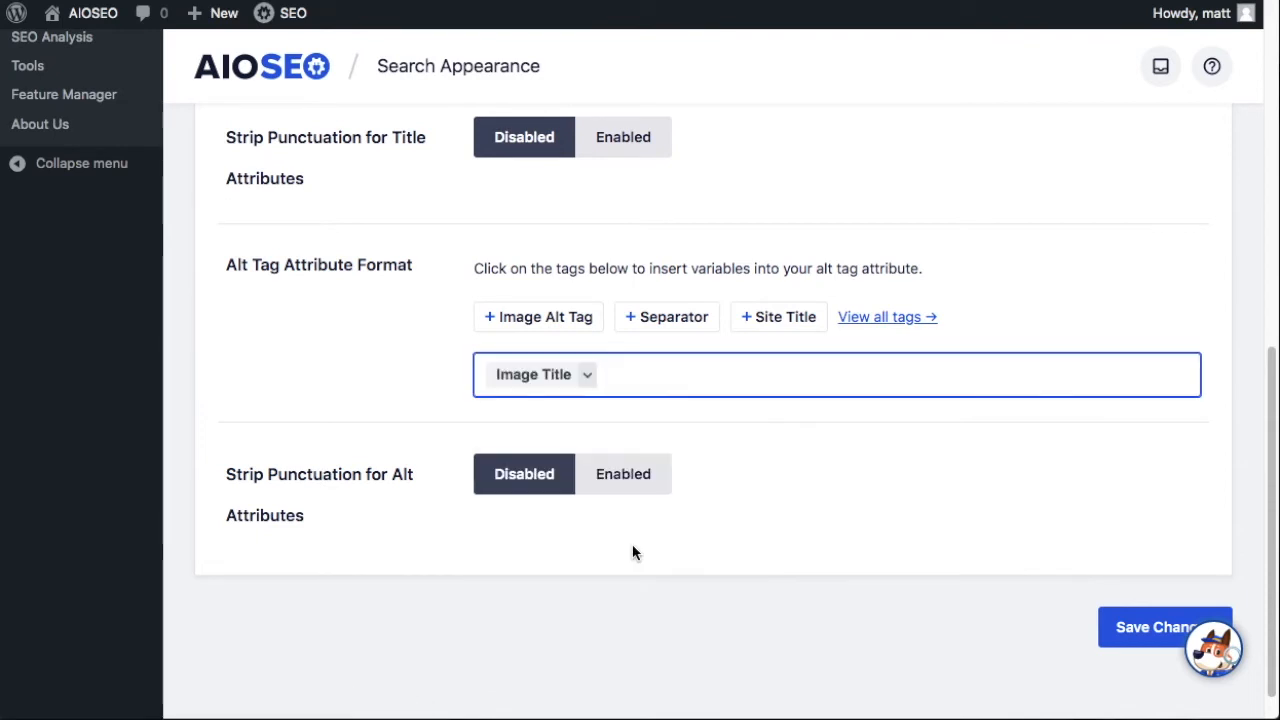
mouse_move(666, 317)
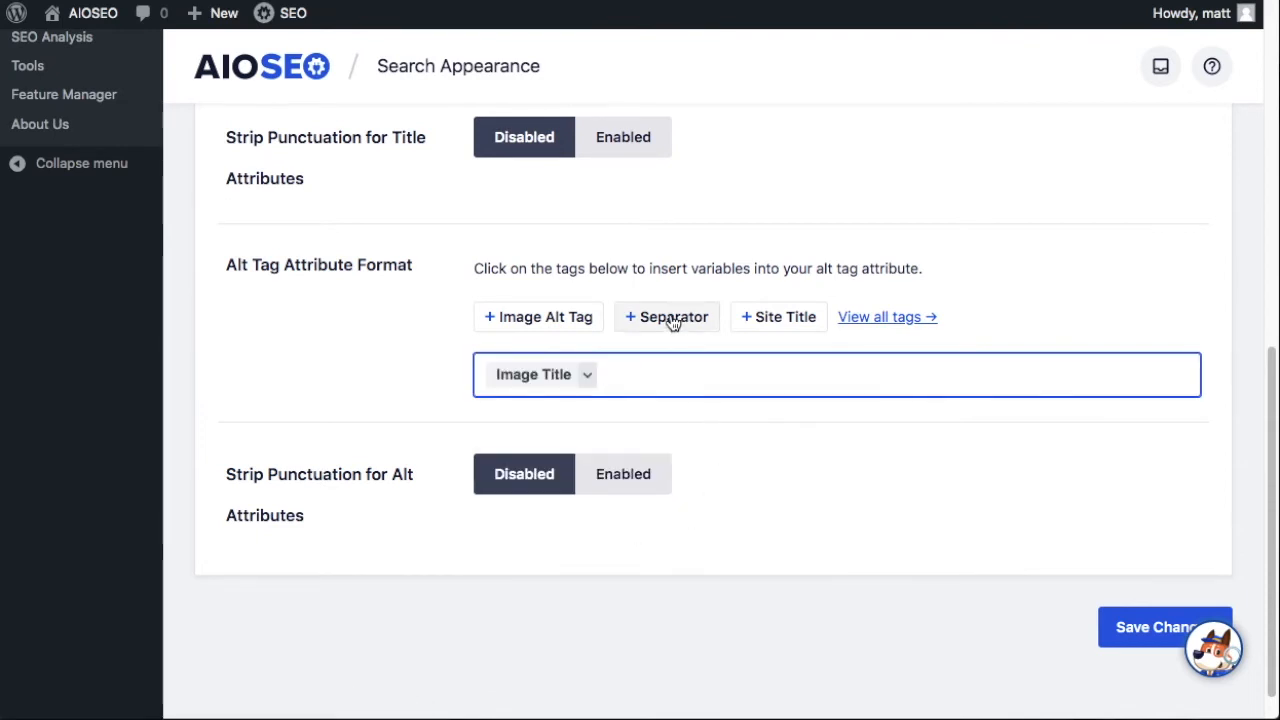
mouse_move(800, 437)
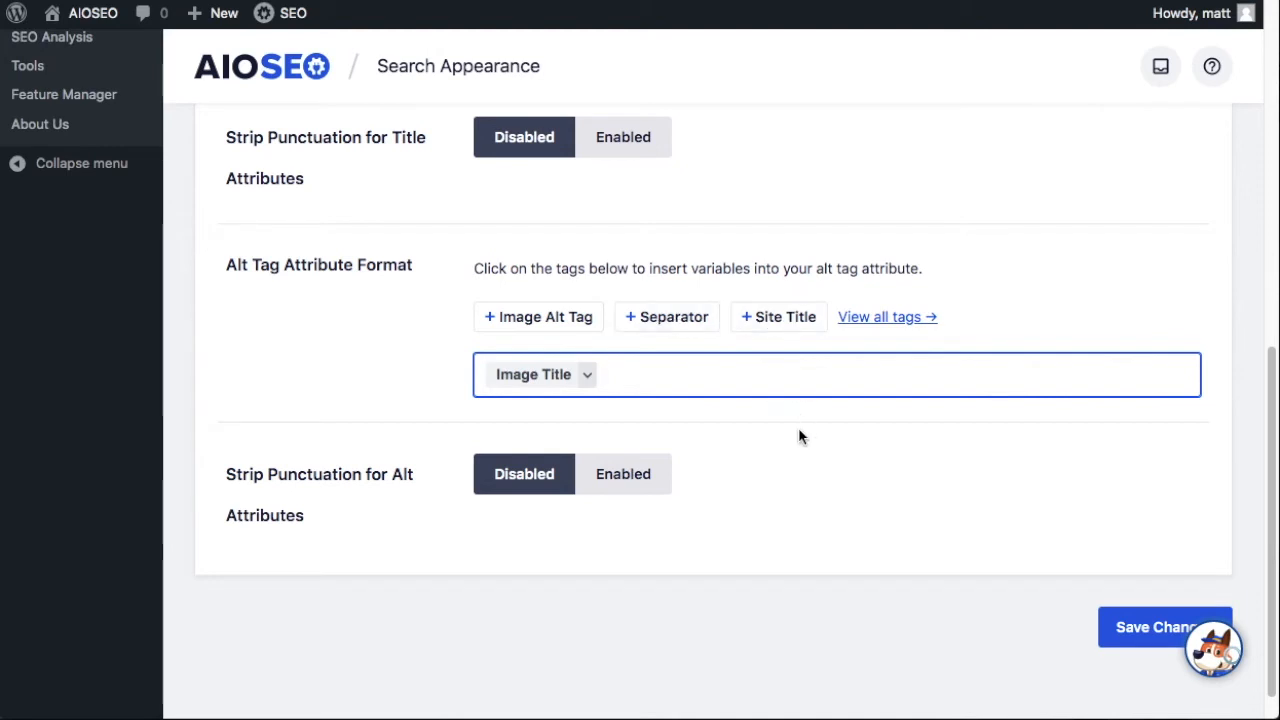
mouse_move(550, 485)
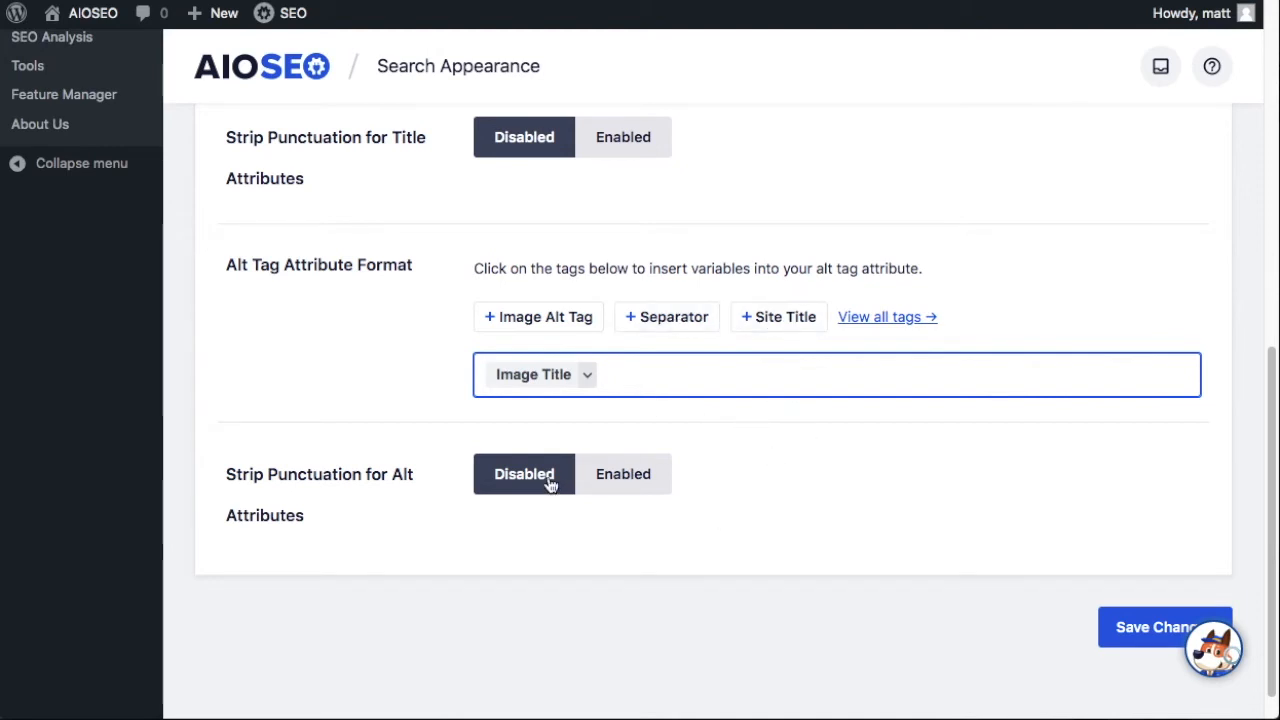
click(623, 474)
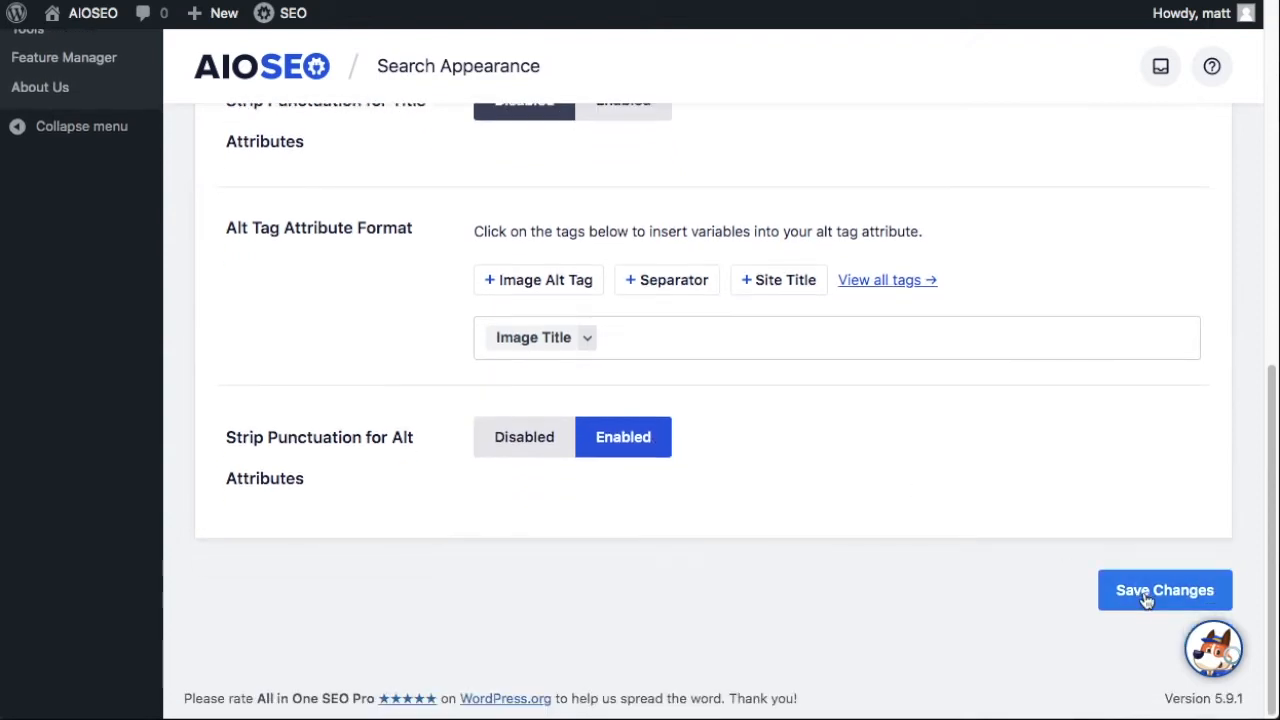
click(1164, 590)
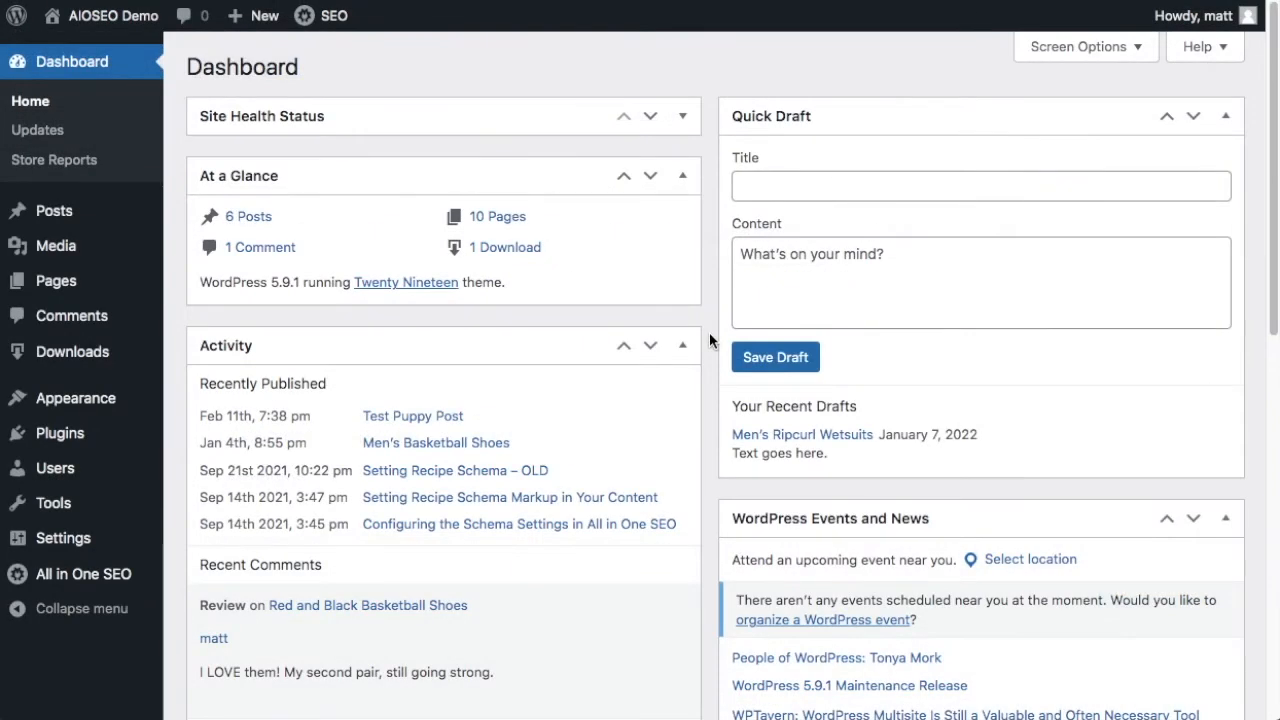
mouse_move(422, 447)
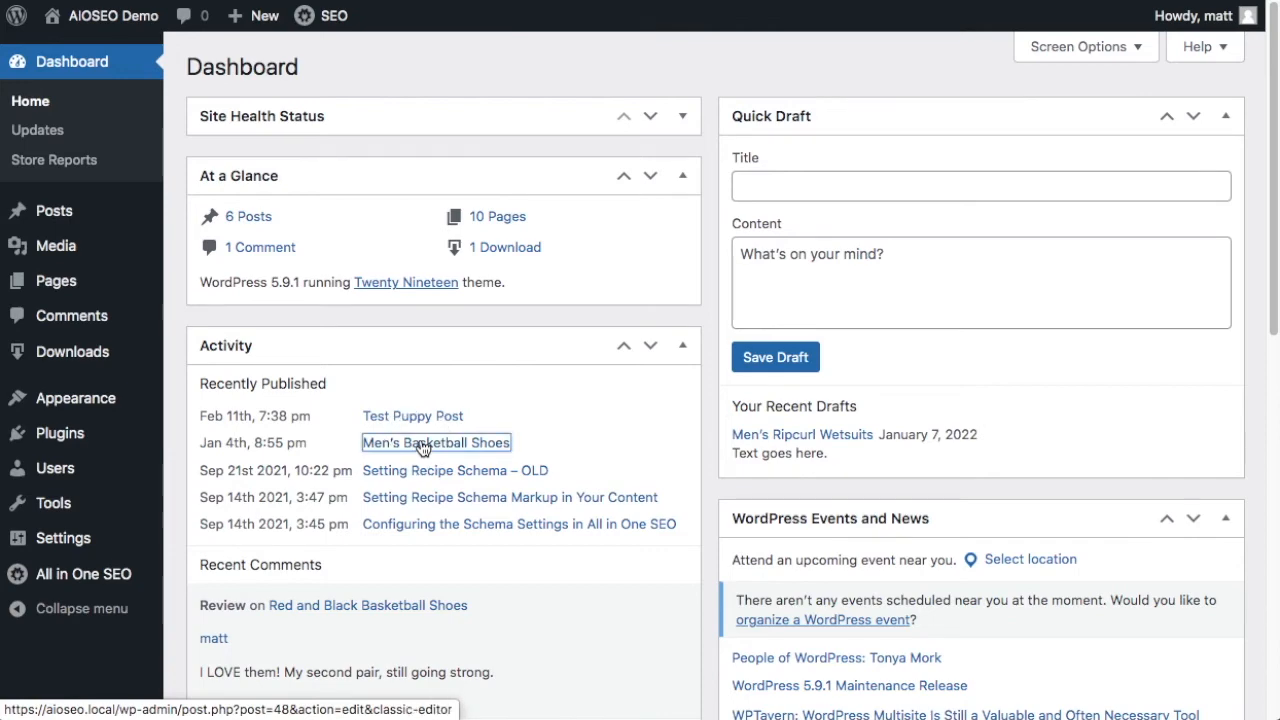
Step: Open Men's Basketball Shoes and select the red shoe image to inspect its empty alt text
click(435, 442)
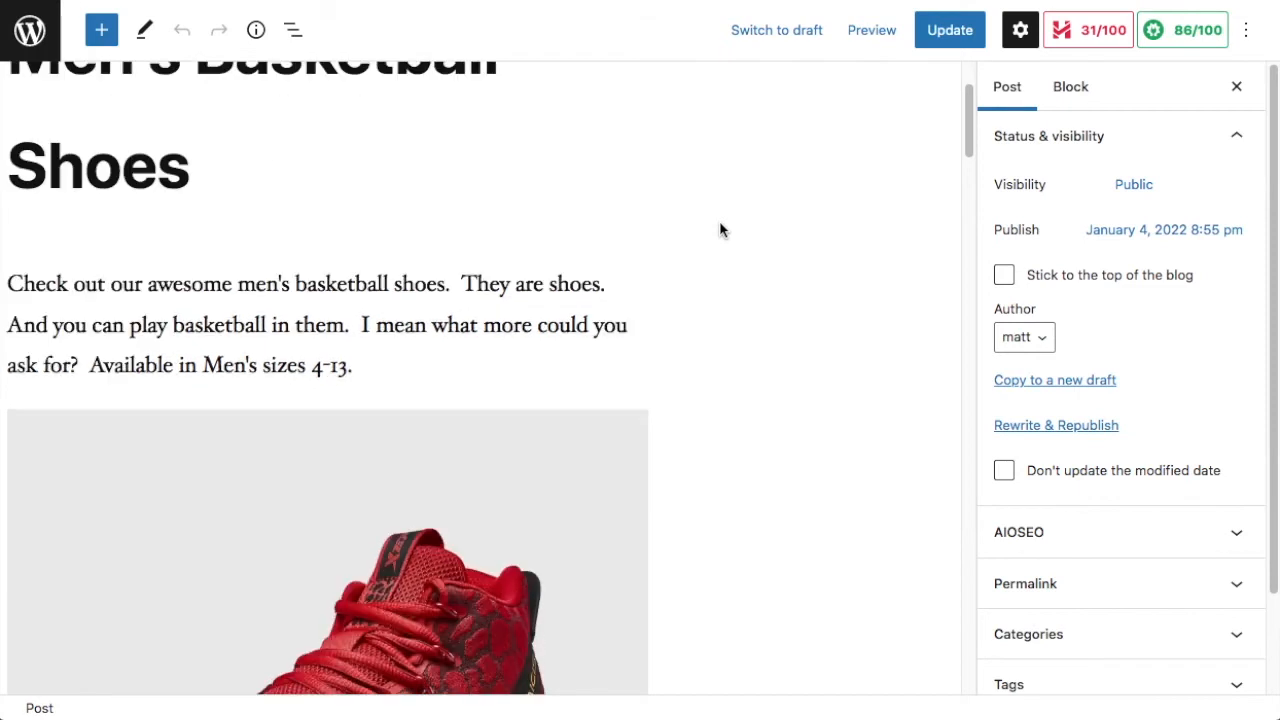
scroll(down, 3)
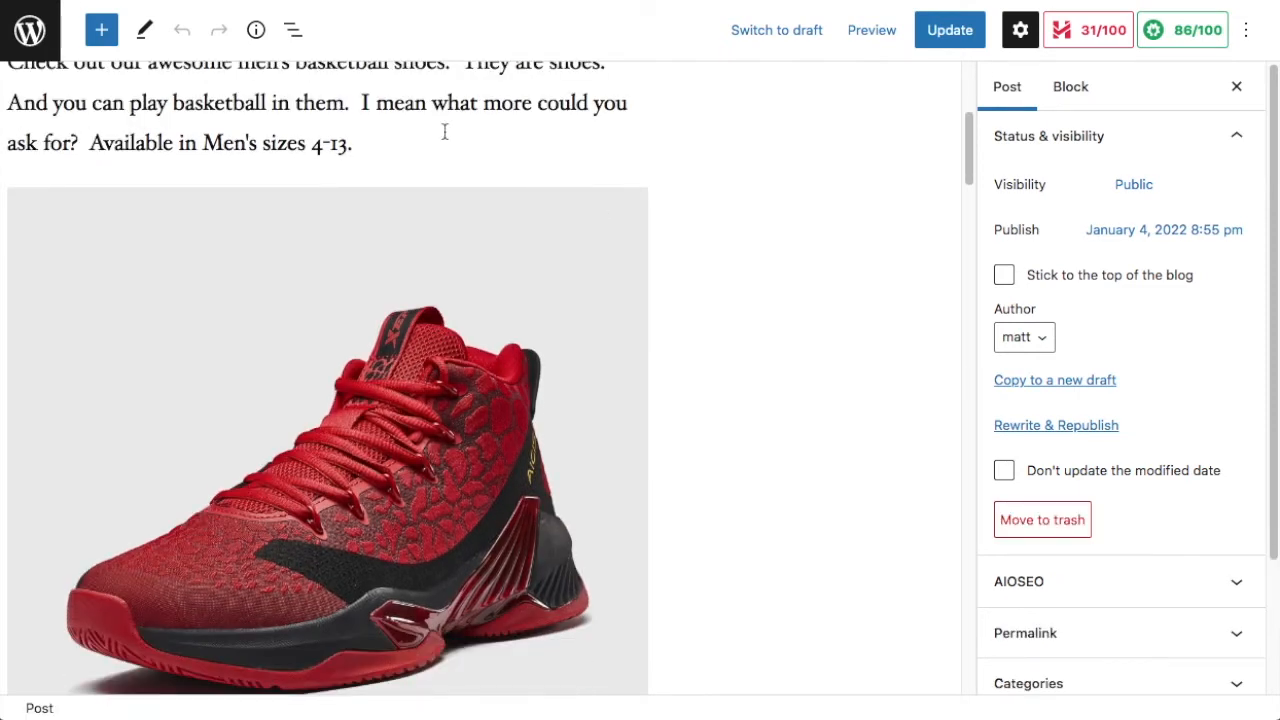
scroll(down, 3)
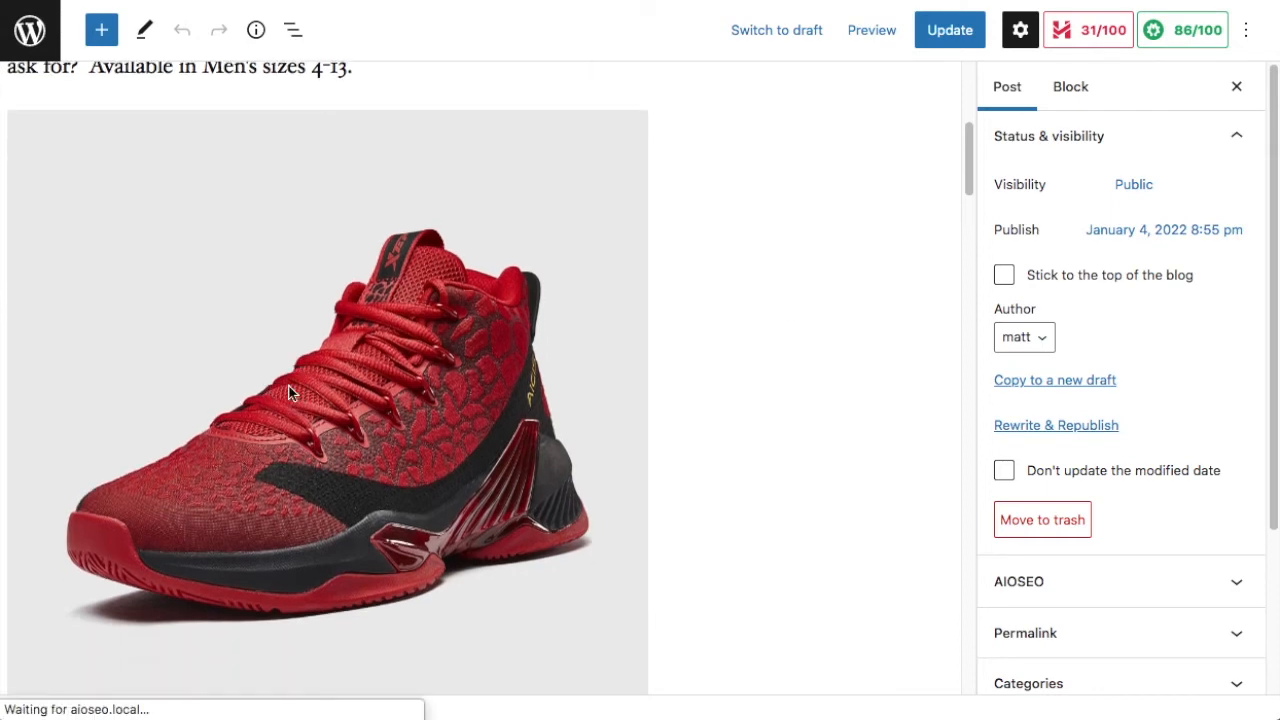
click(290, 390)
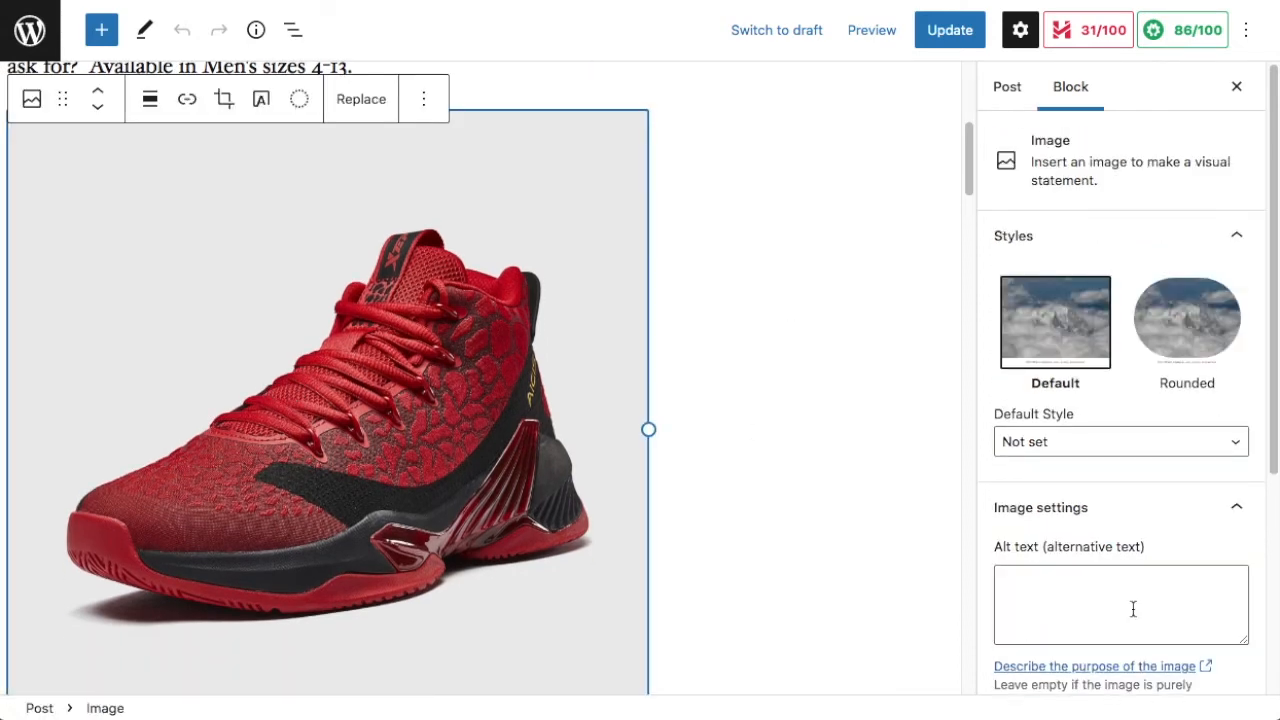
click(1120, 604)
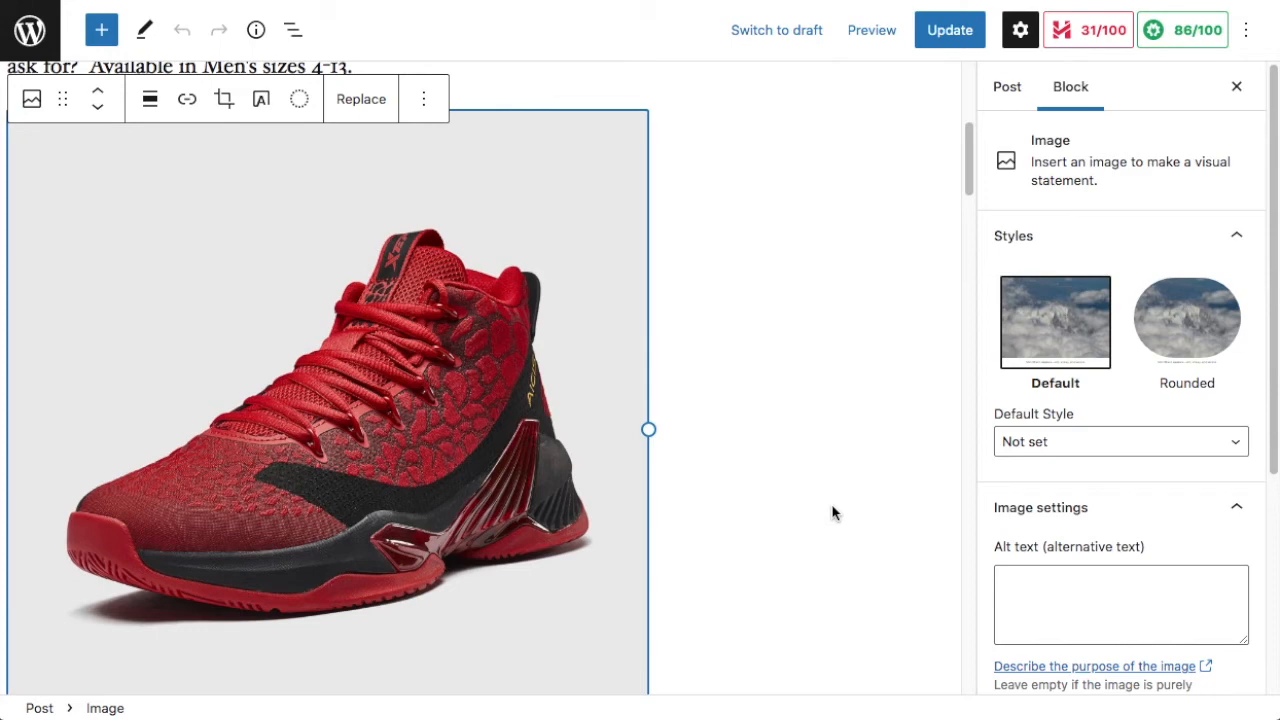
mouse_move(798, 358)
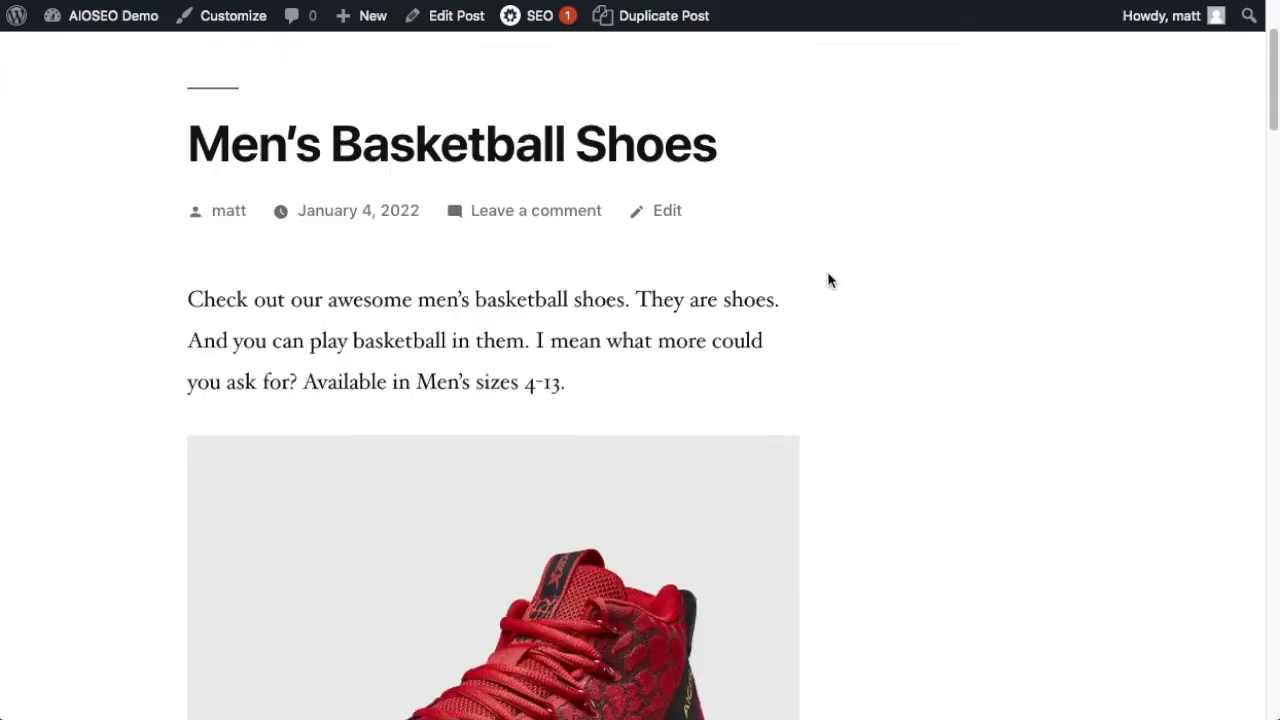
Step: Scroll the live post to the red shoe image showing the 'shoe1 - AIOSEO Demo' title
scroll(down, 3)
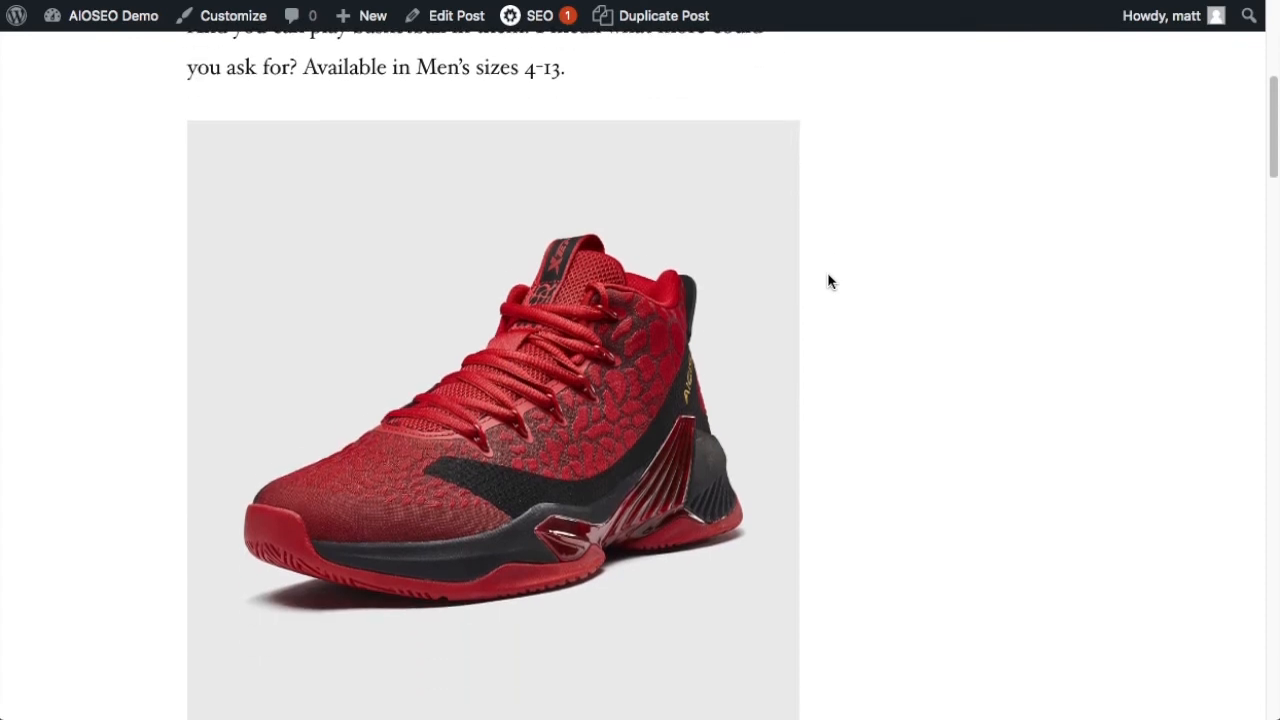
scroll(down, 3)
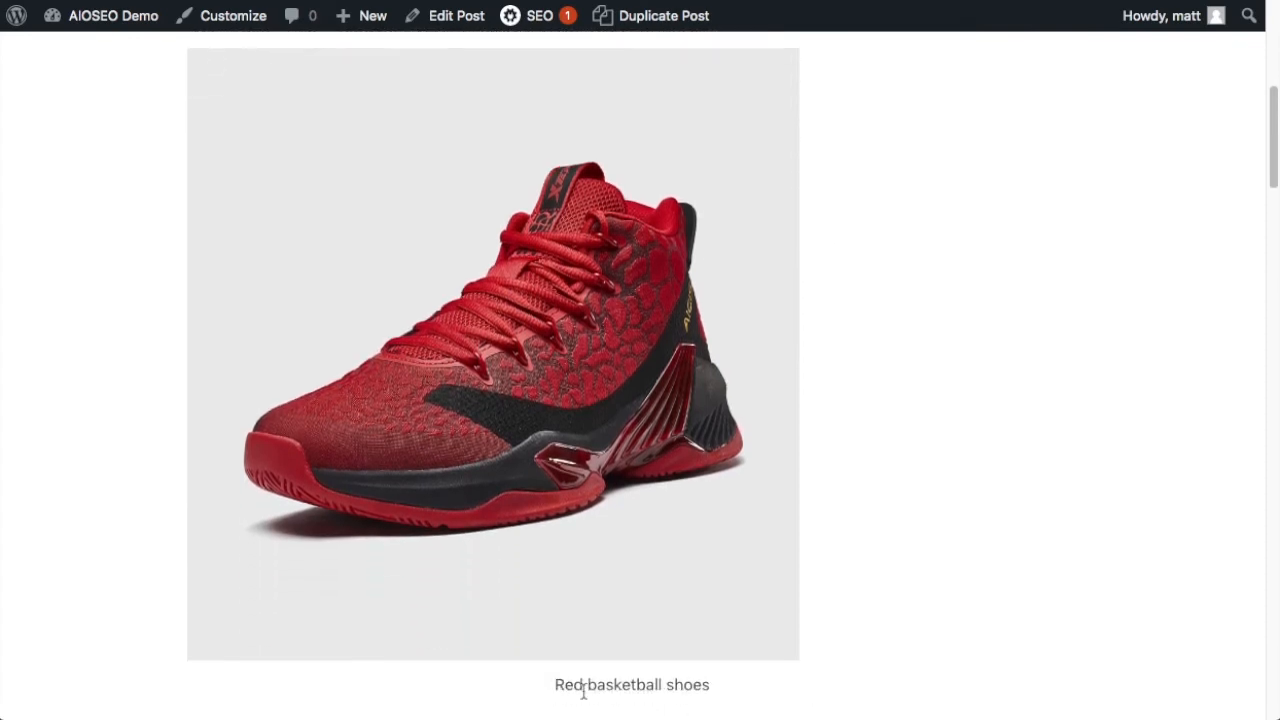
click(631, 684)
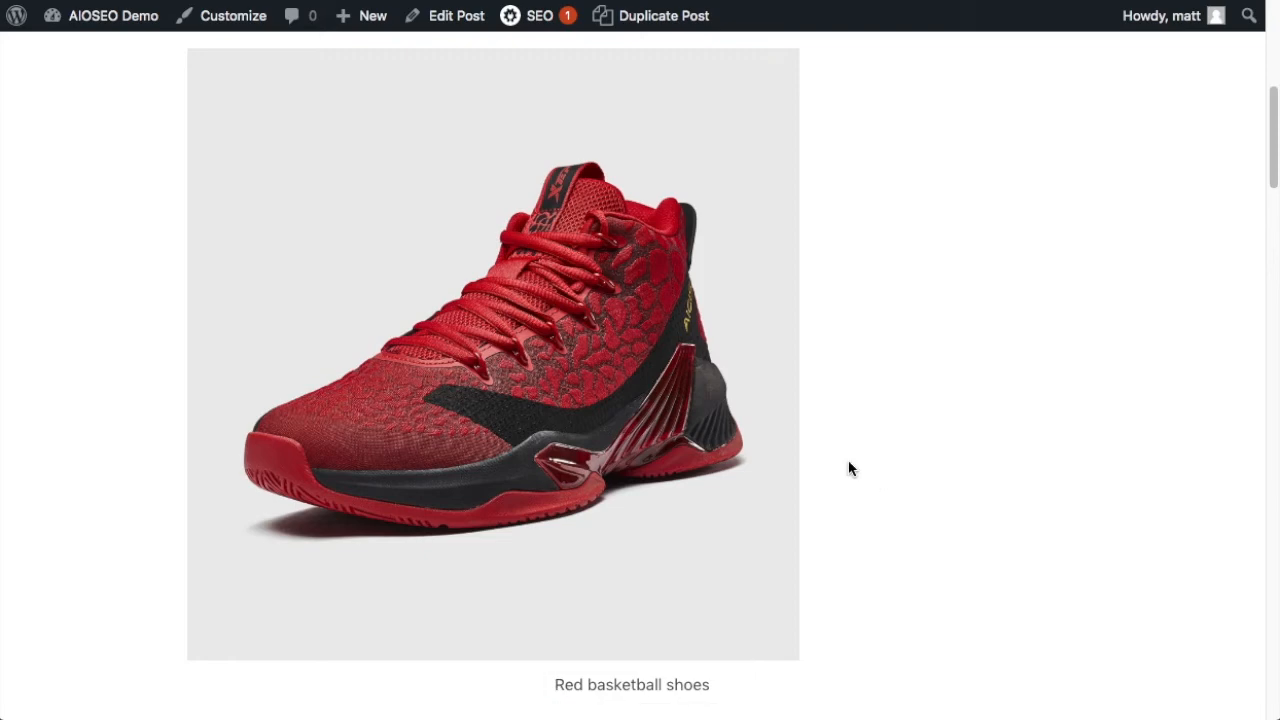
mouse_move(563, 386)
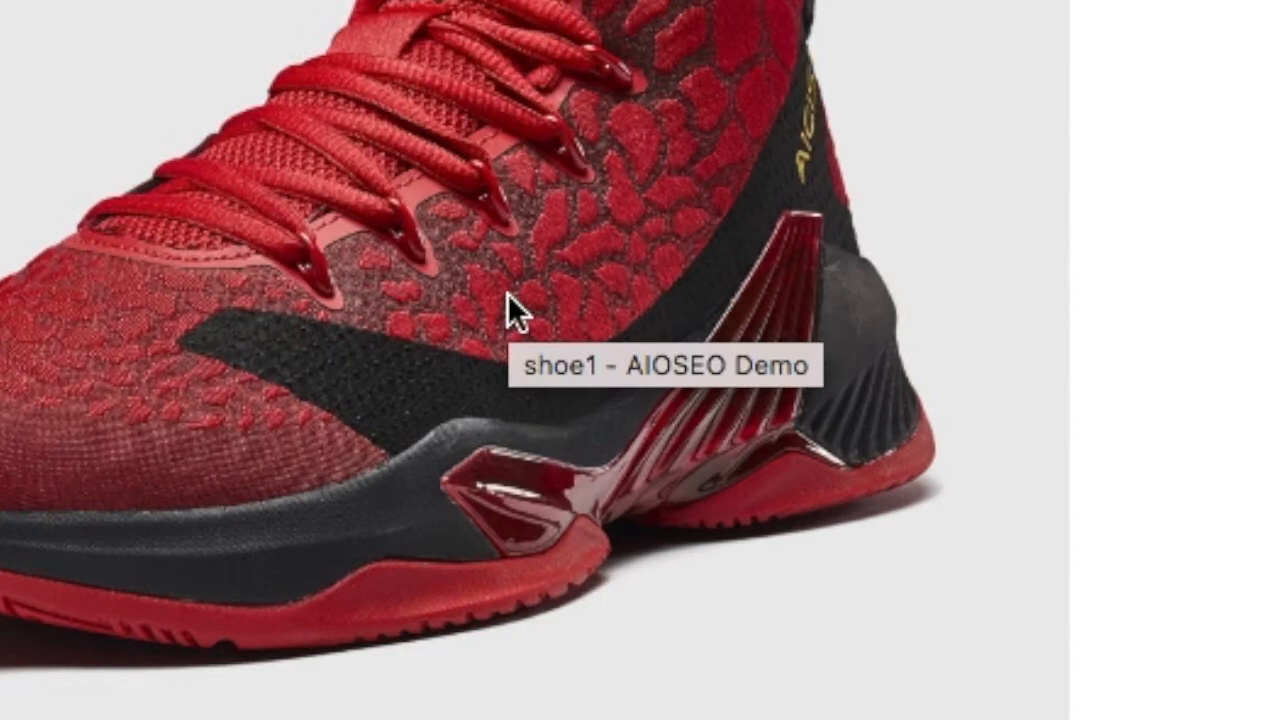
mouse_move(615, 310)
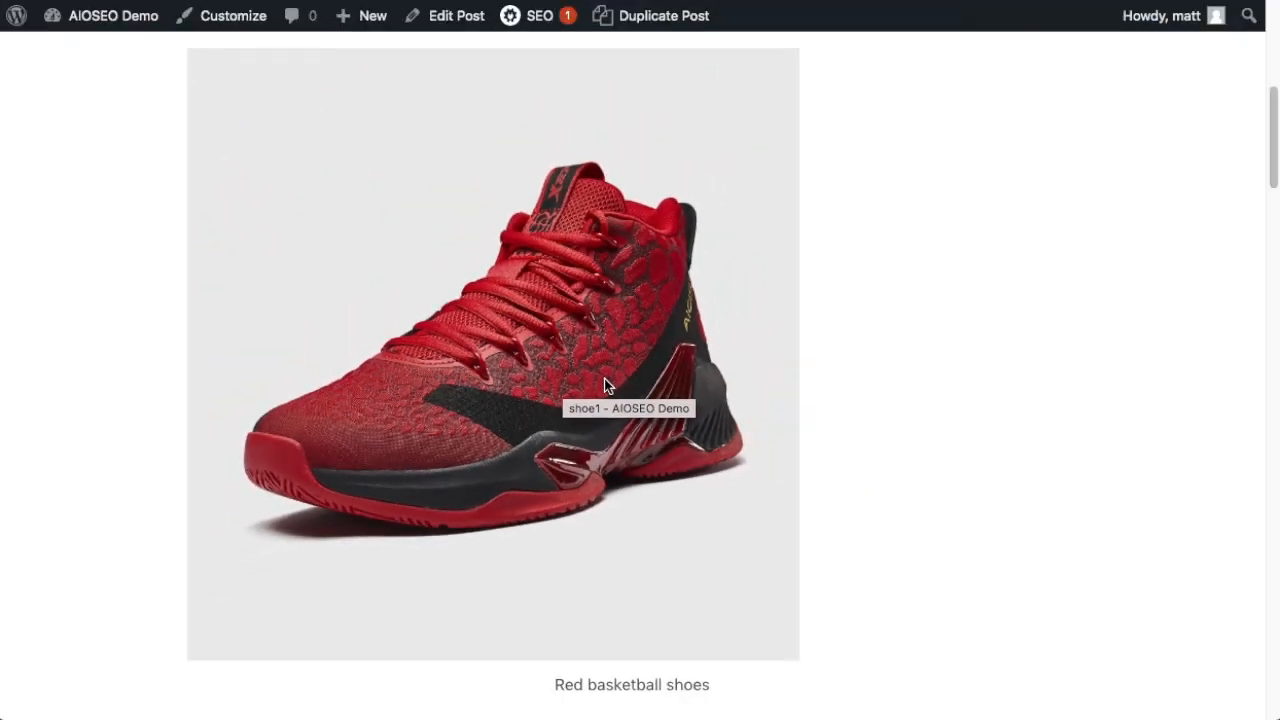
mouse_move(566, 320)
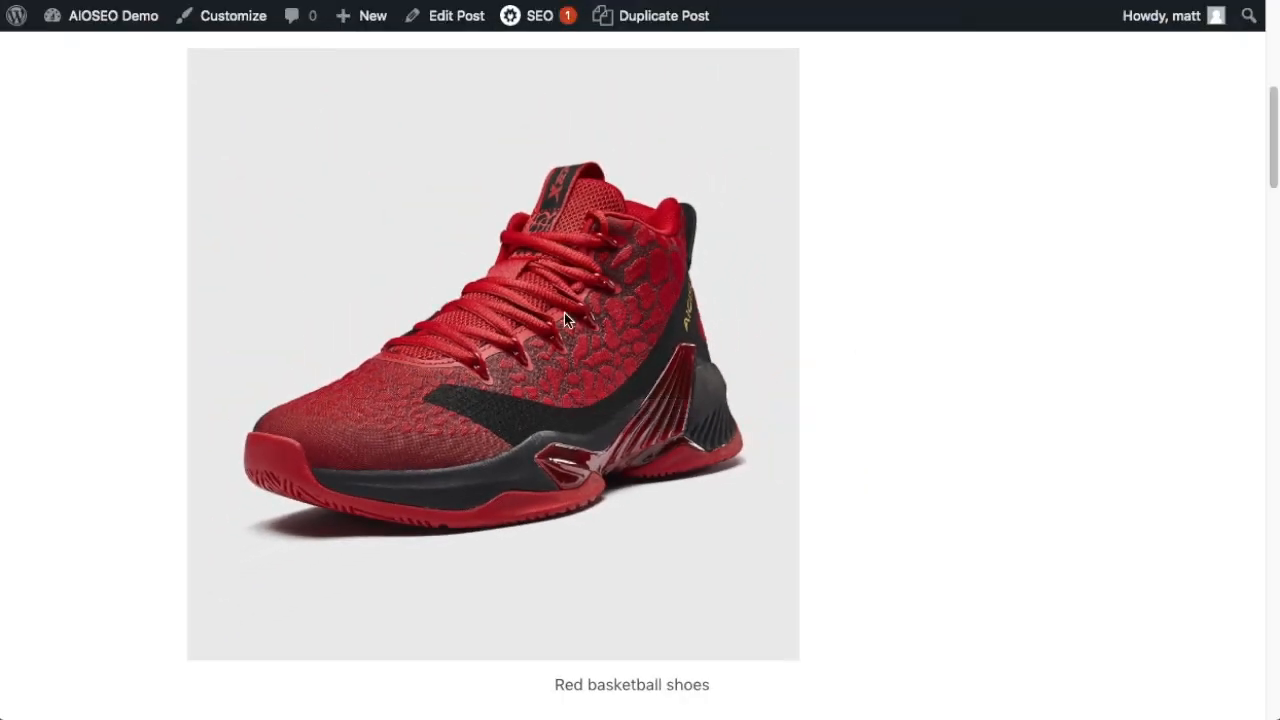
mouse_move(625, 490)
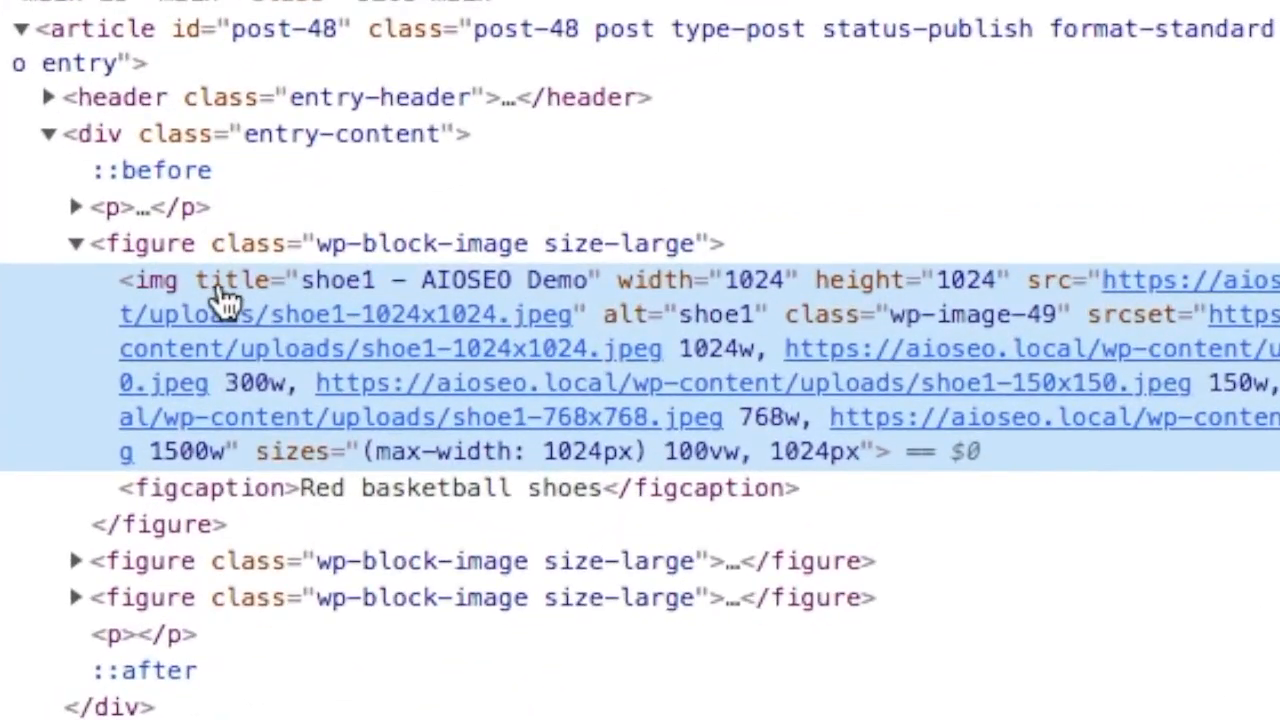
mouse_move(385, 300)
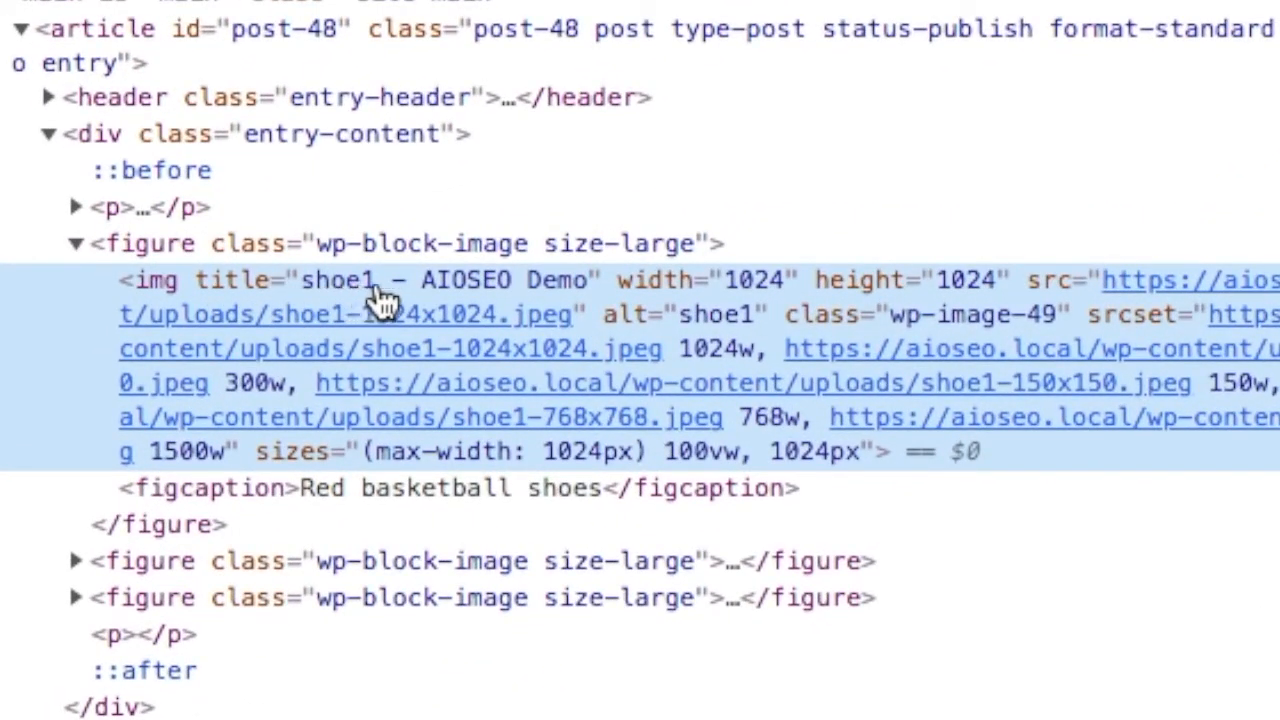
mouse_move(480, 305)
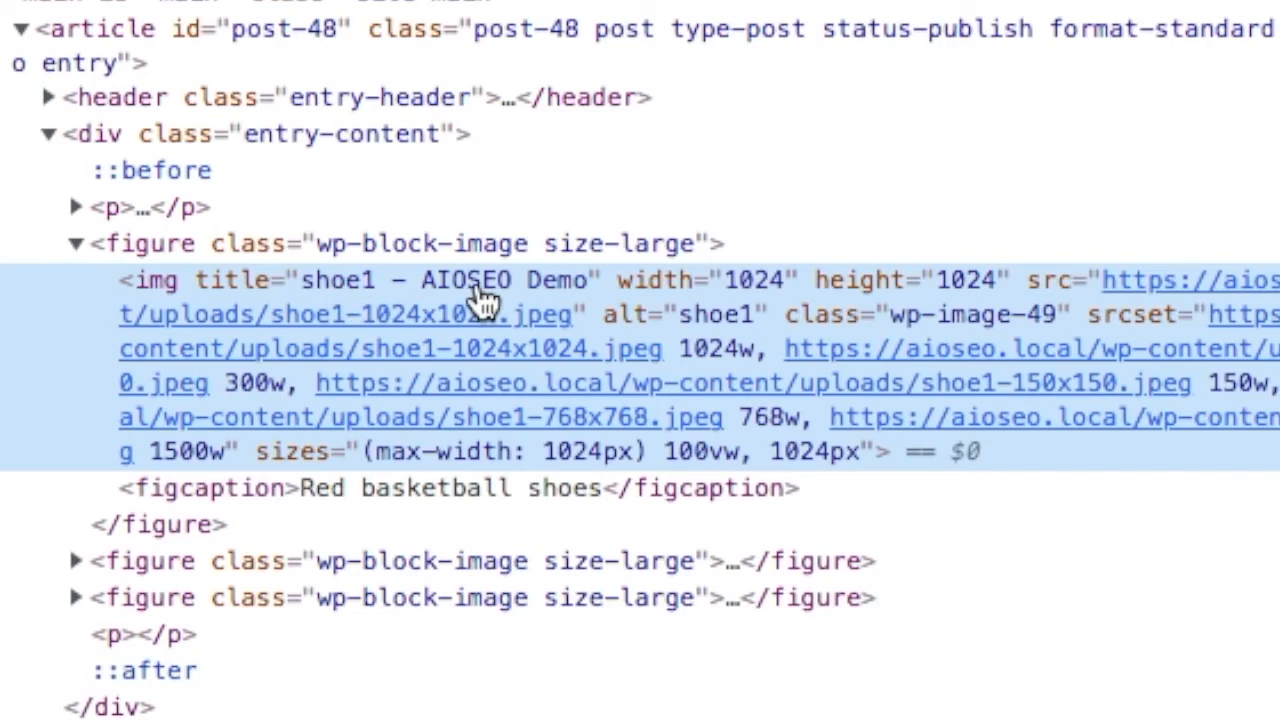
mouse_move(750, 340)
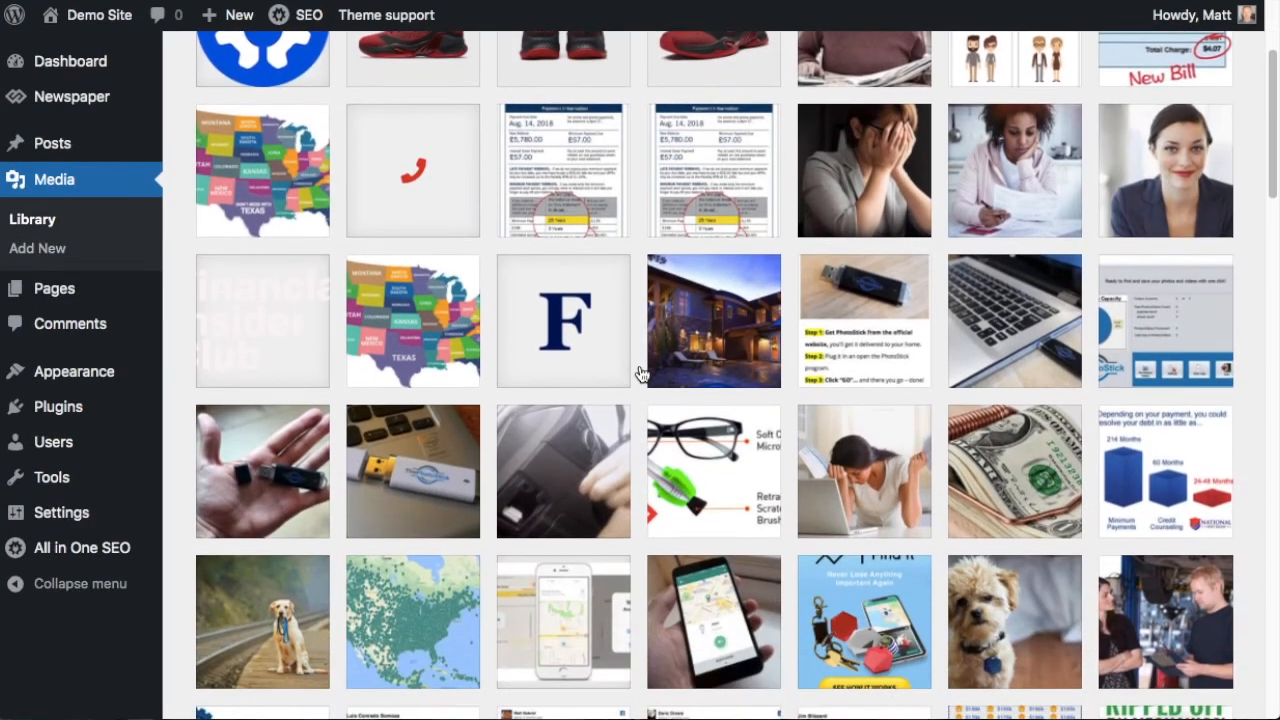
Step: Scroll through the Media Library grid until all 134 items are loaded
scroll(down, 3)
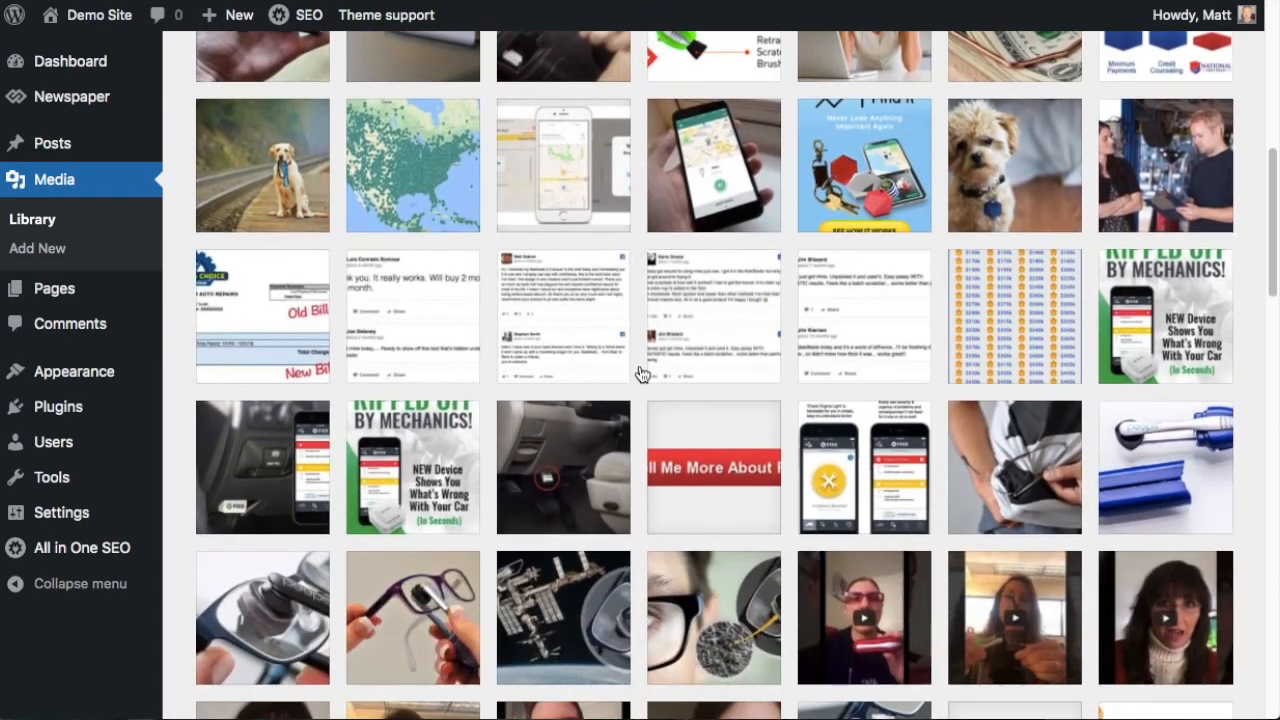
scroll(down, 3)
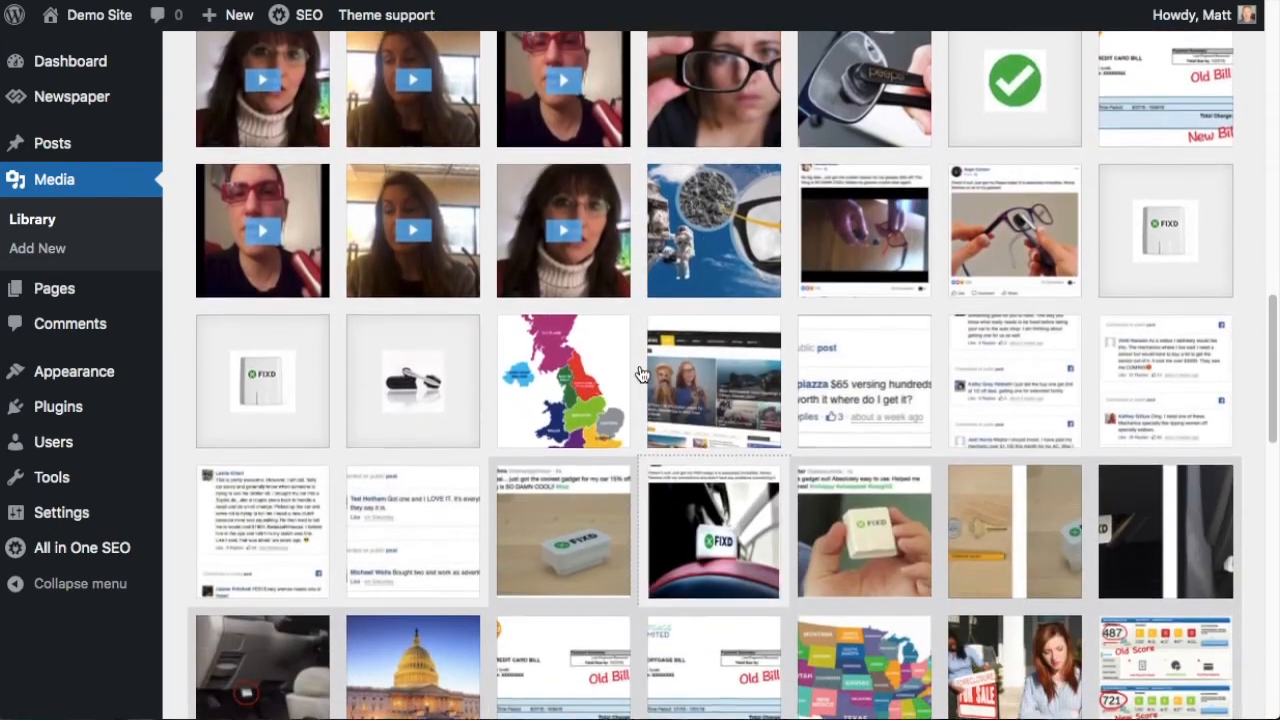
scroll(down, 3)
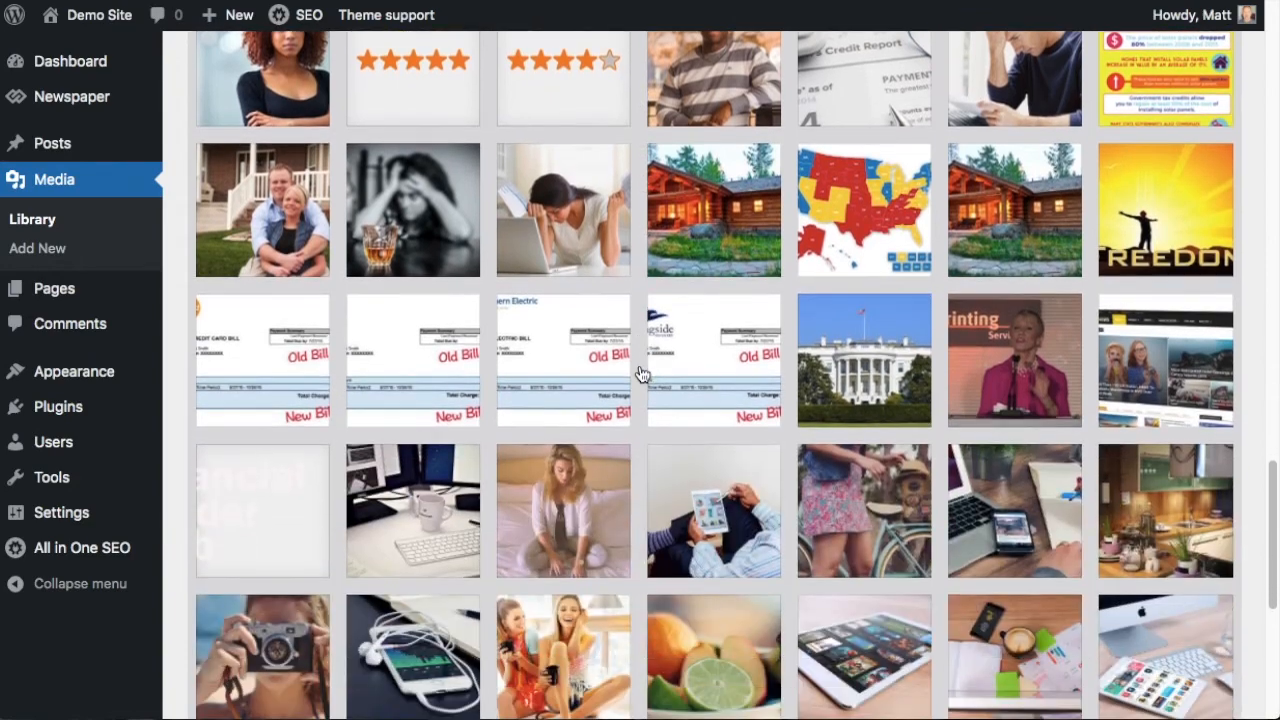
scroll(down, 3)
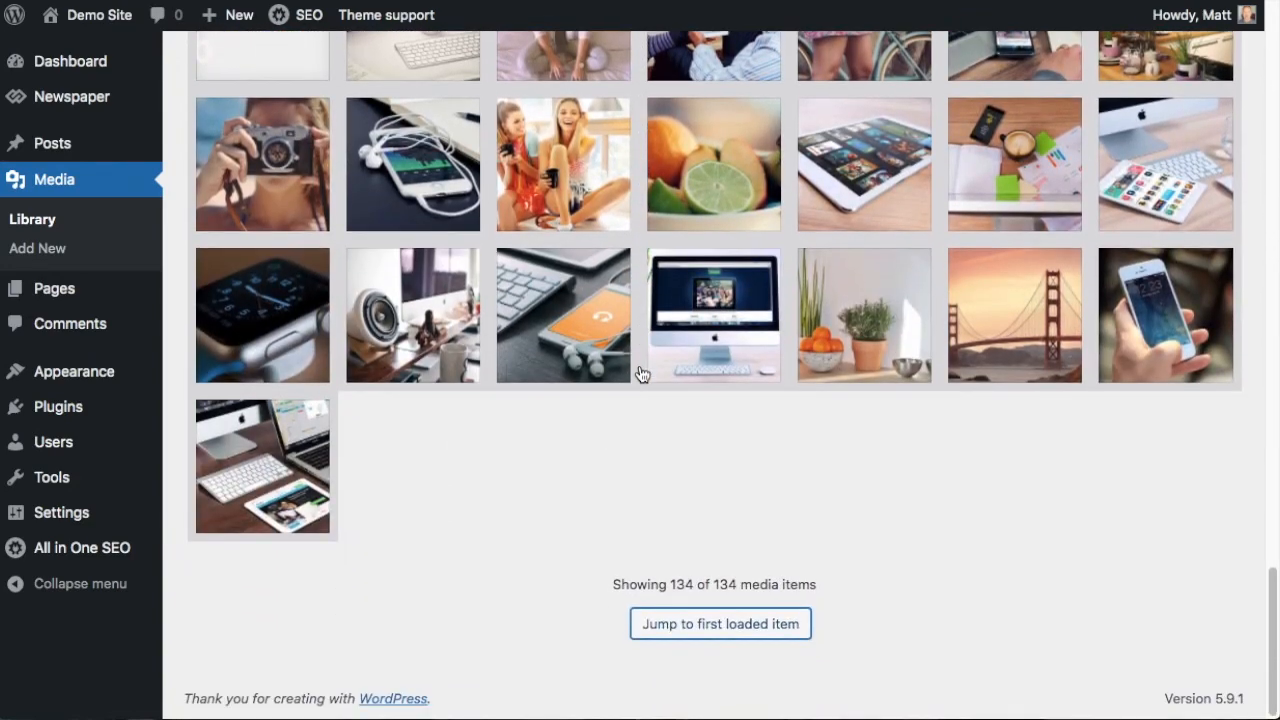